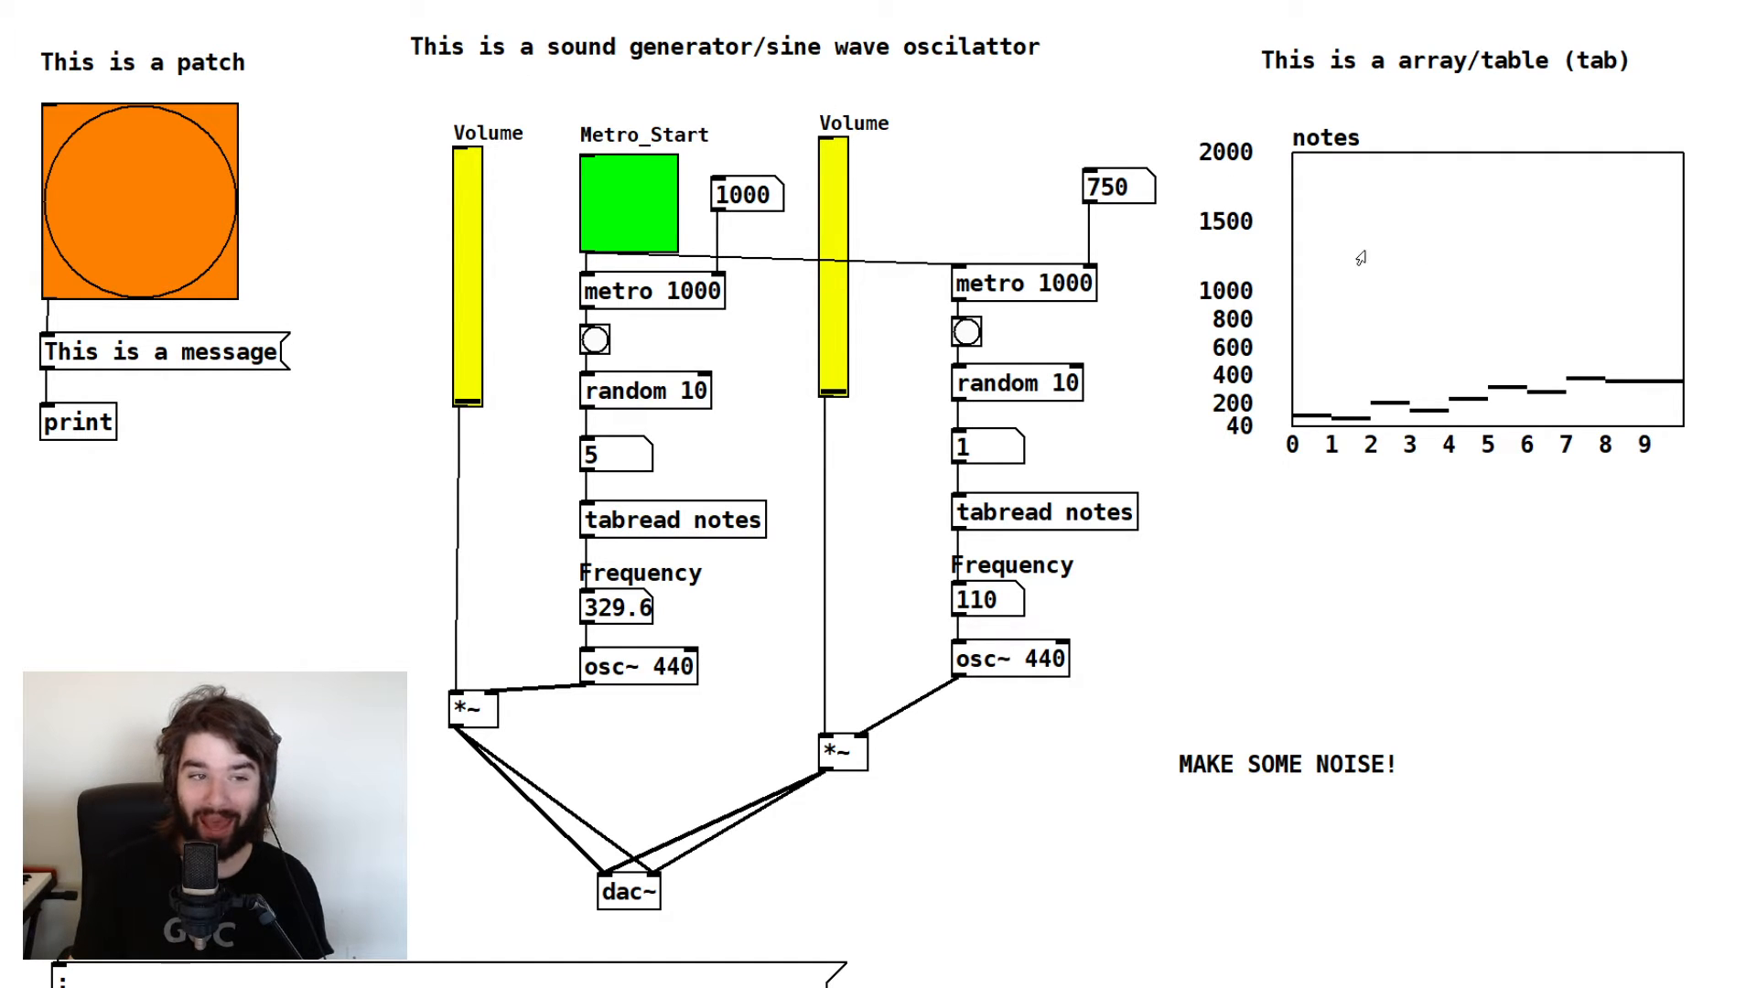
pyautogui.moveTo(1462, 943)
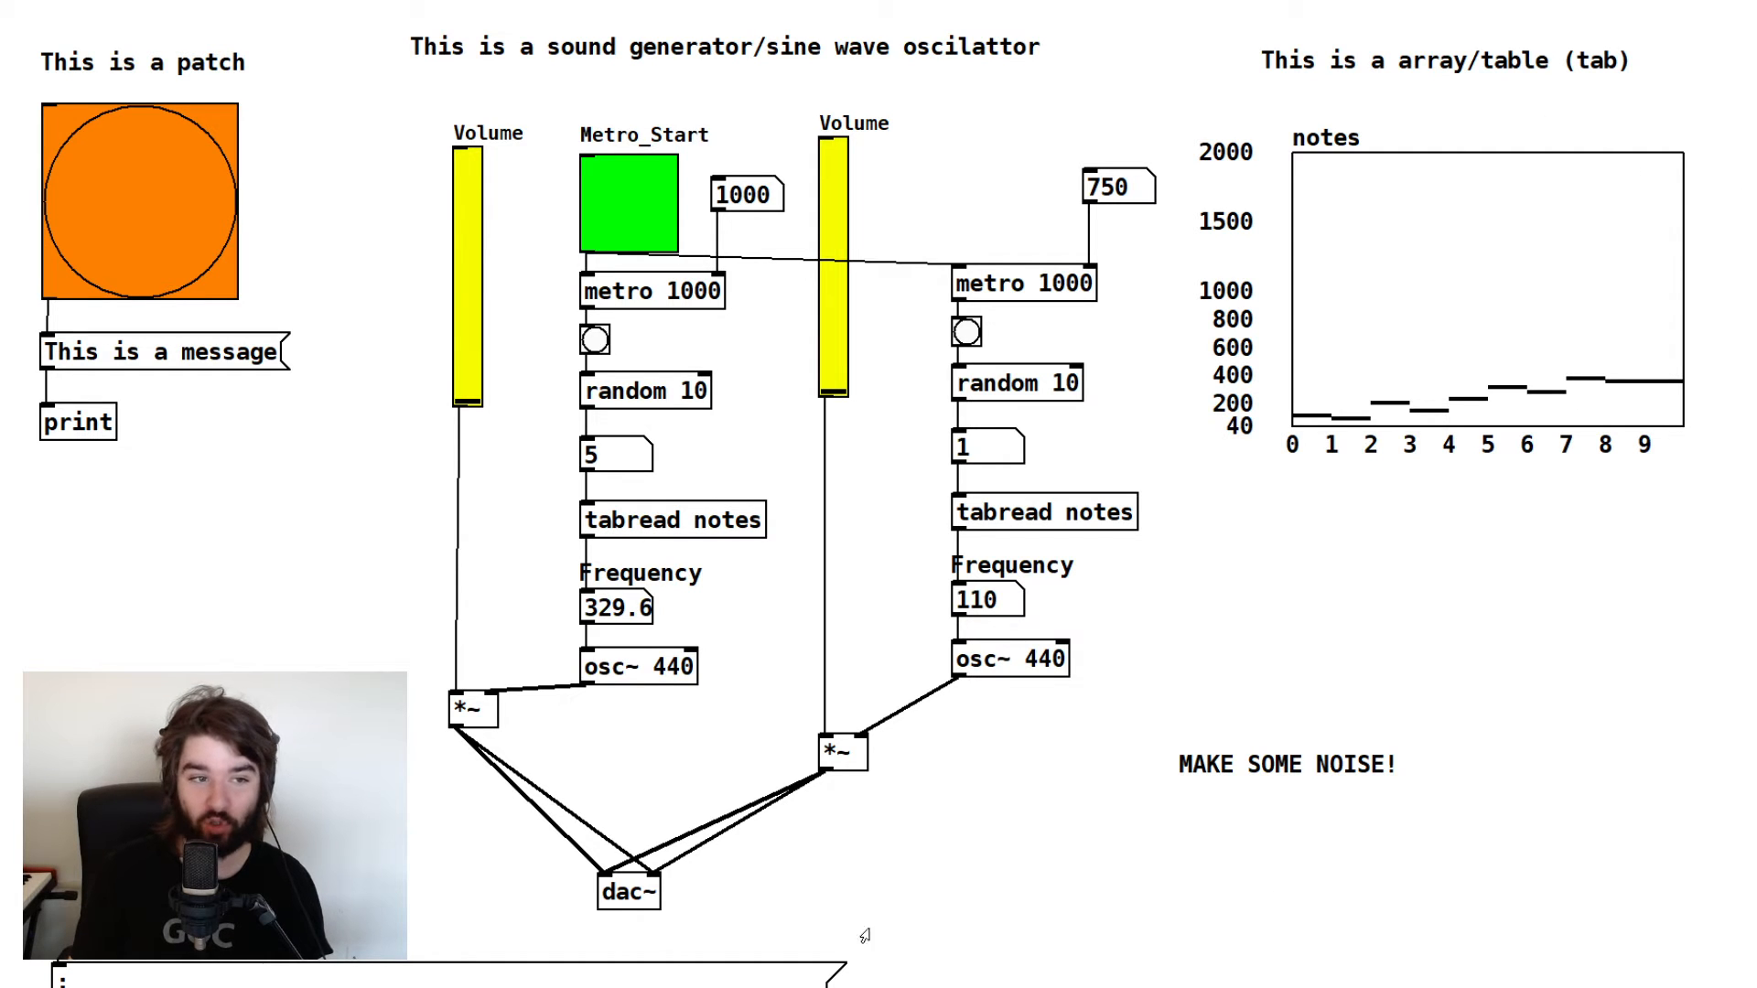
pyautogui.moveTo(1120, 804)
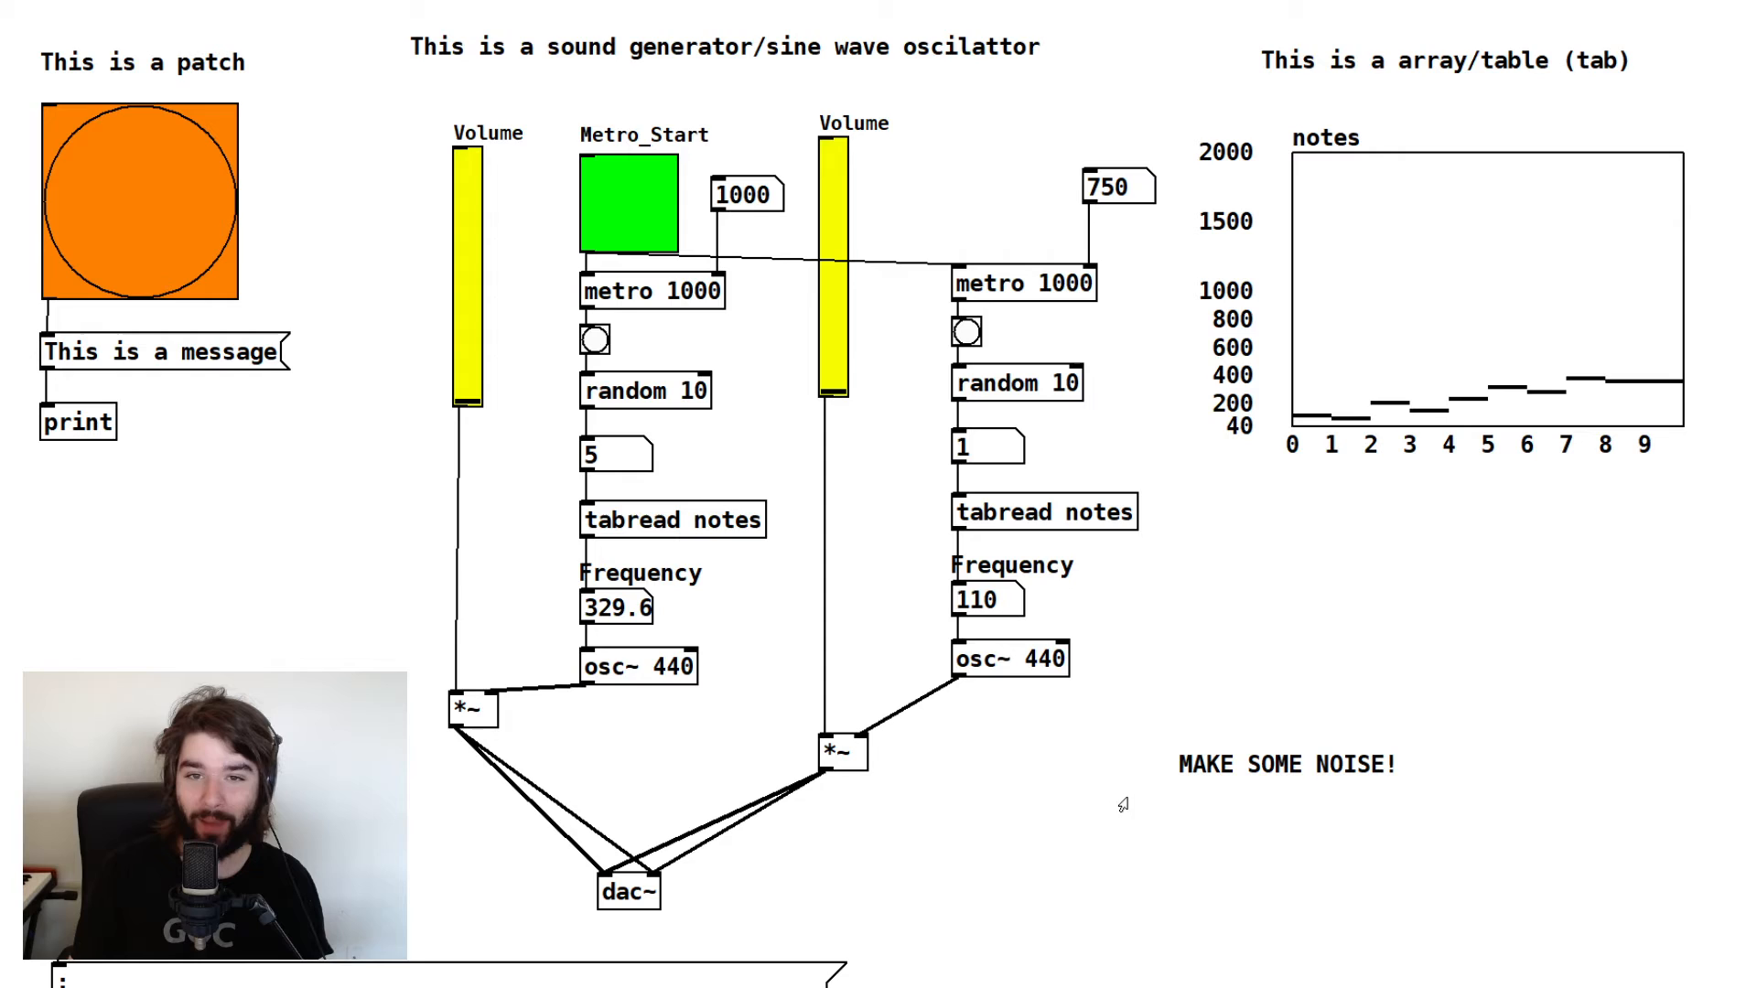
pyautogui.moveTo(321, 273)
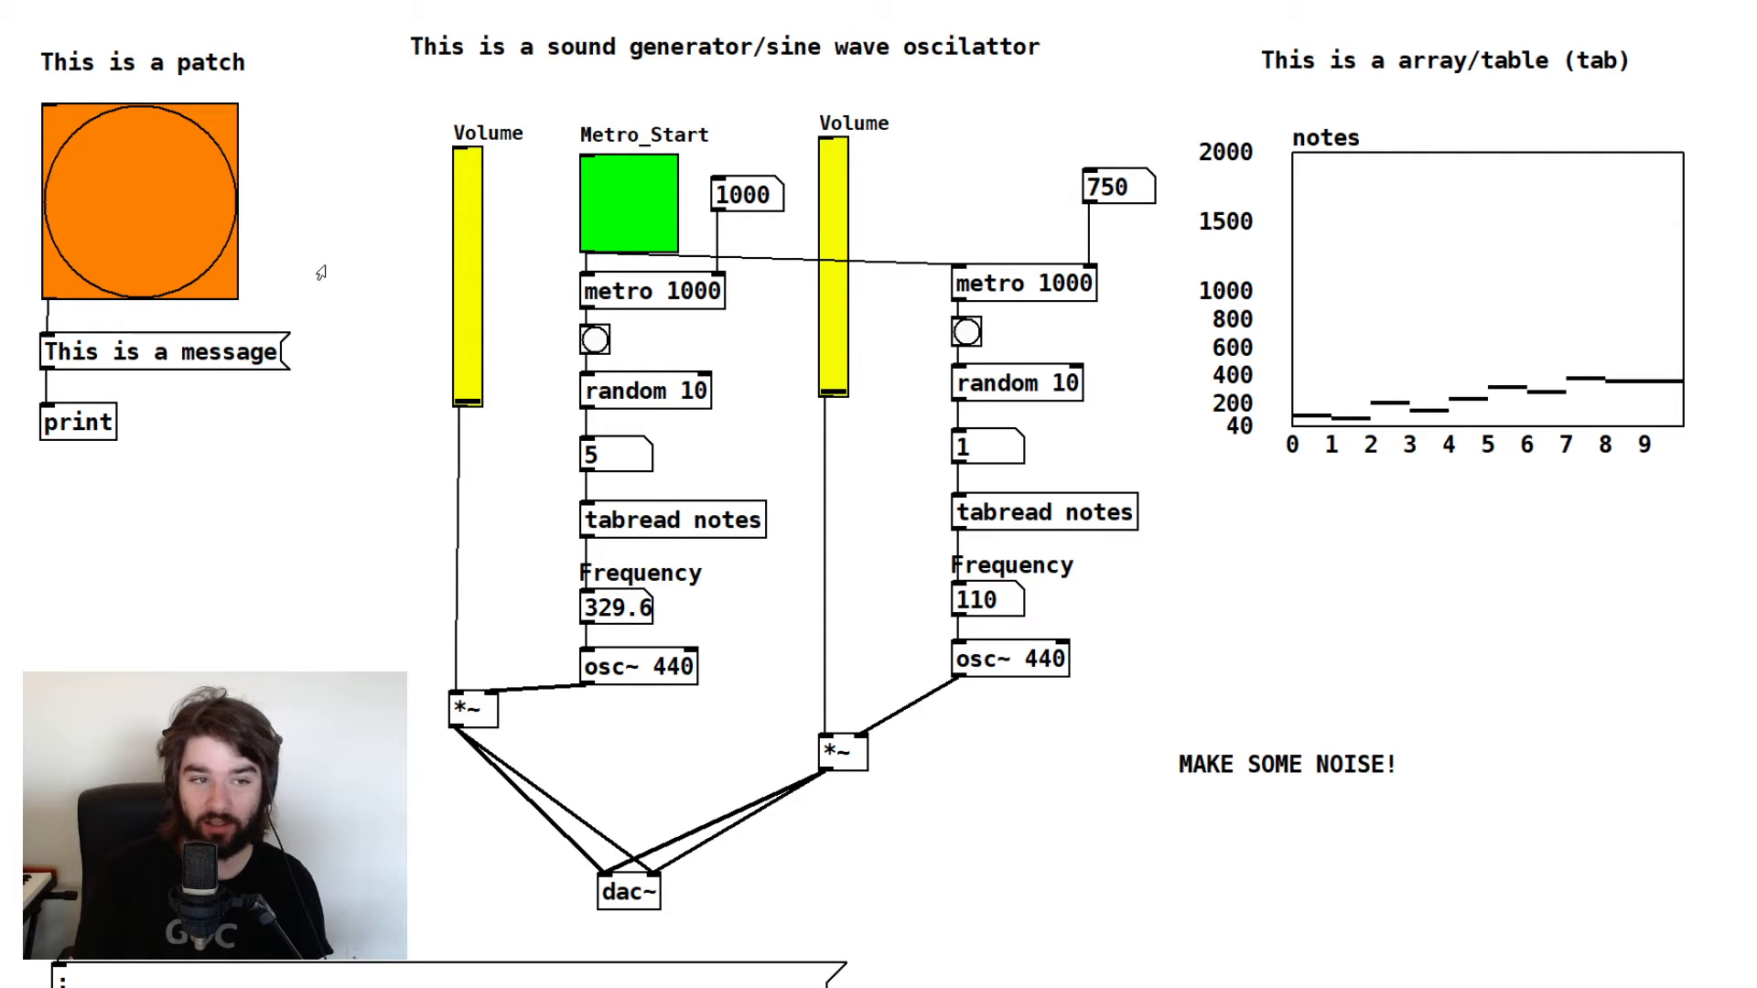
pyautogui.moveTo(400, 151)
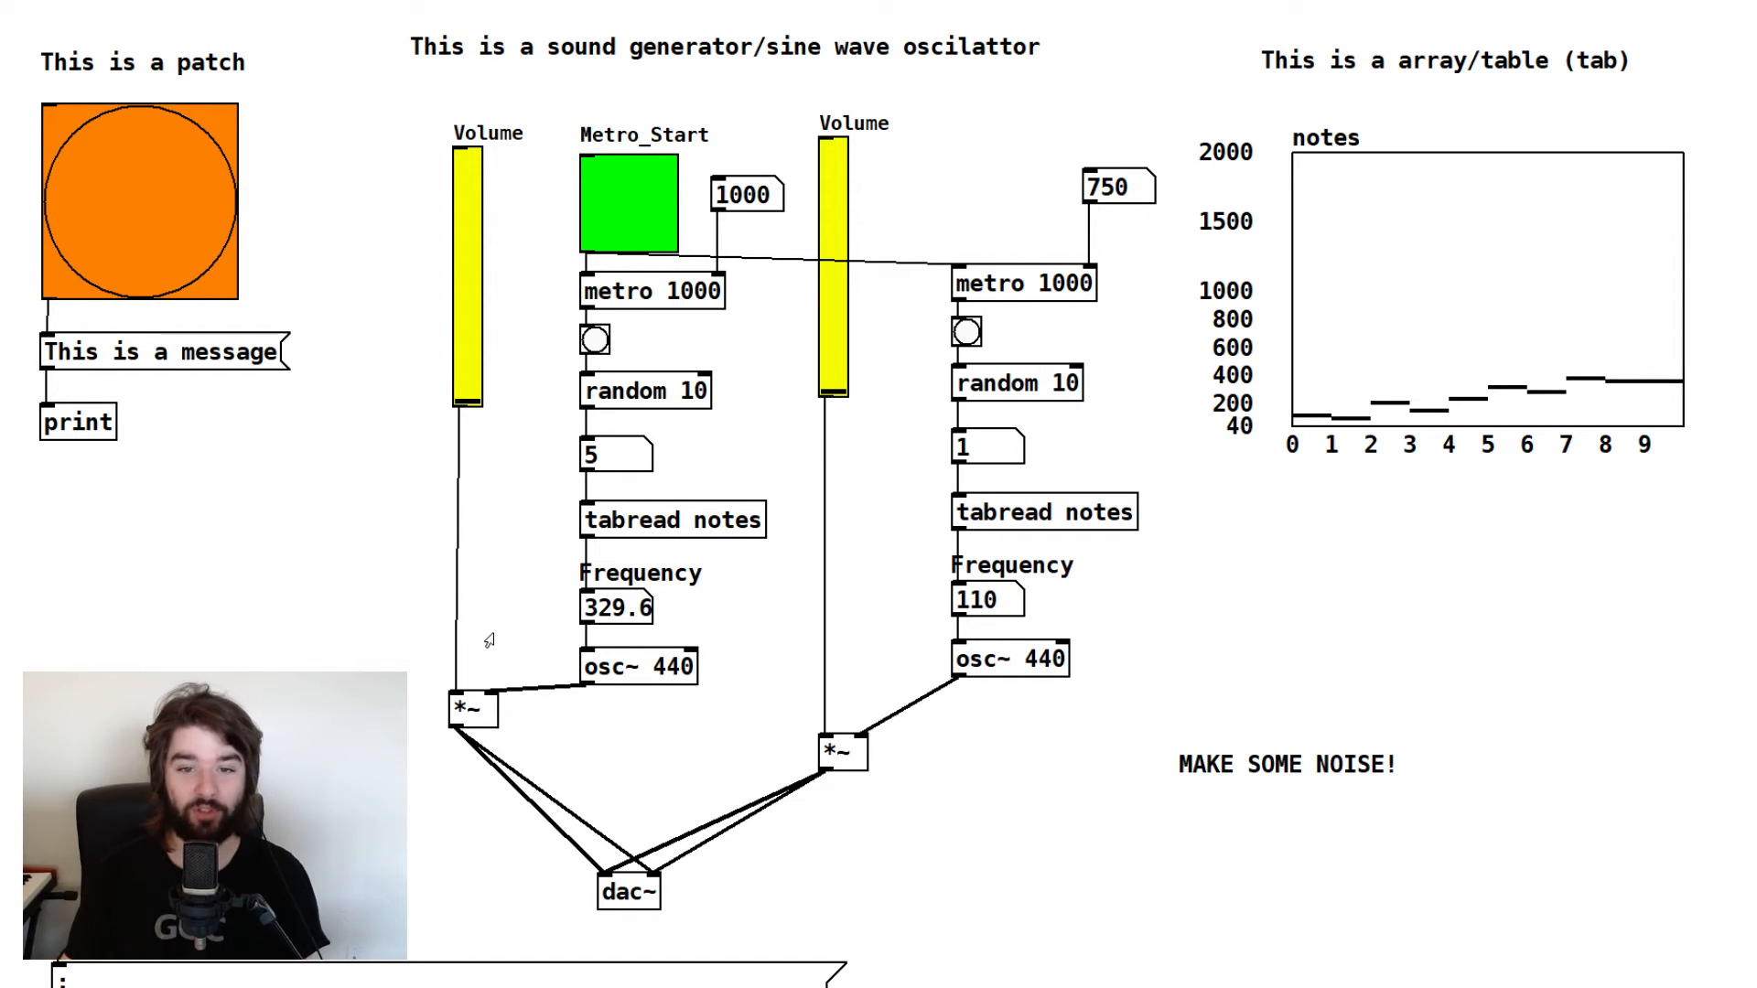
pyautogui.moveTo(574, 536)
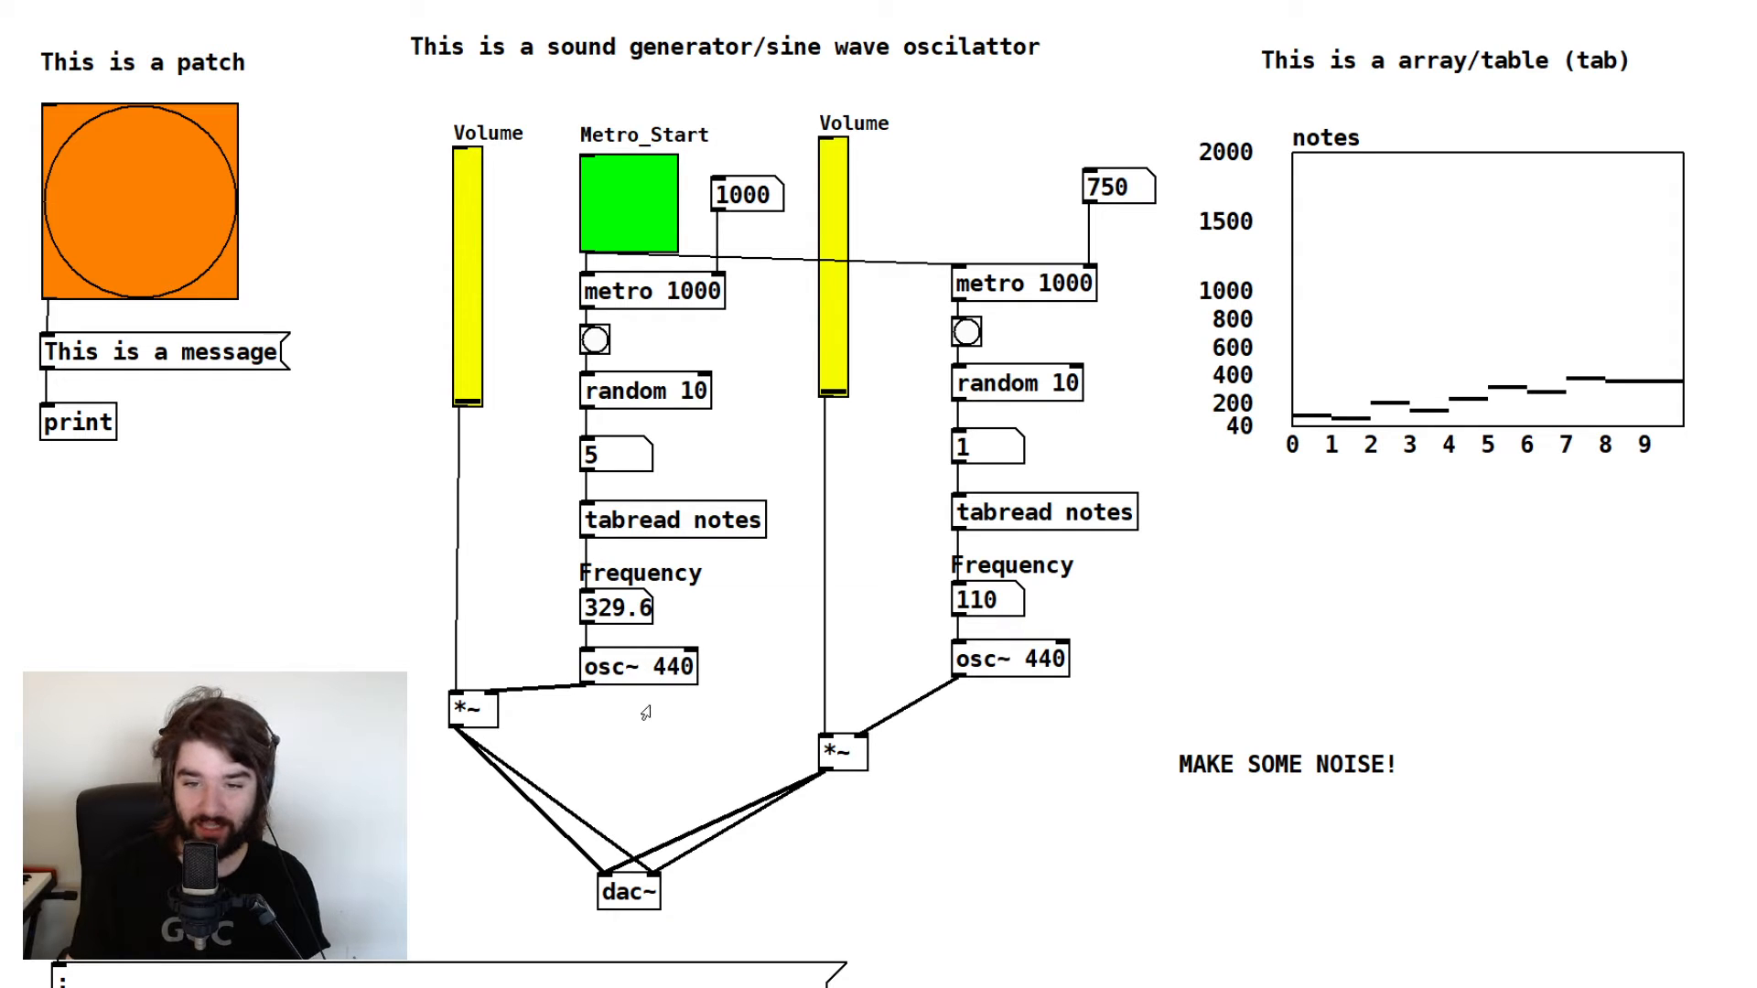
pyautogui.moveTo(705, 685)
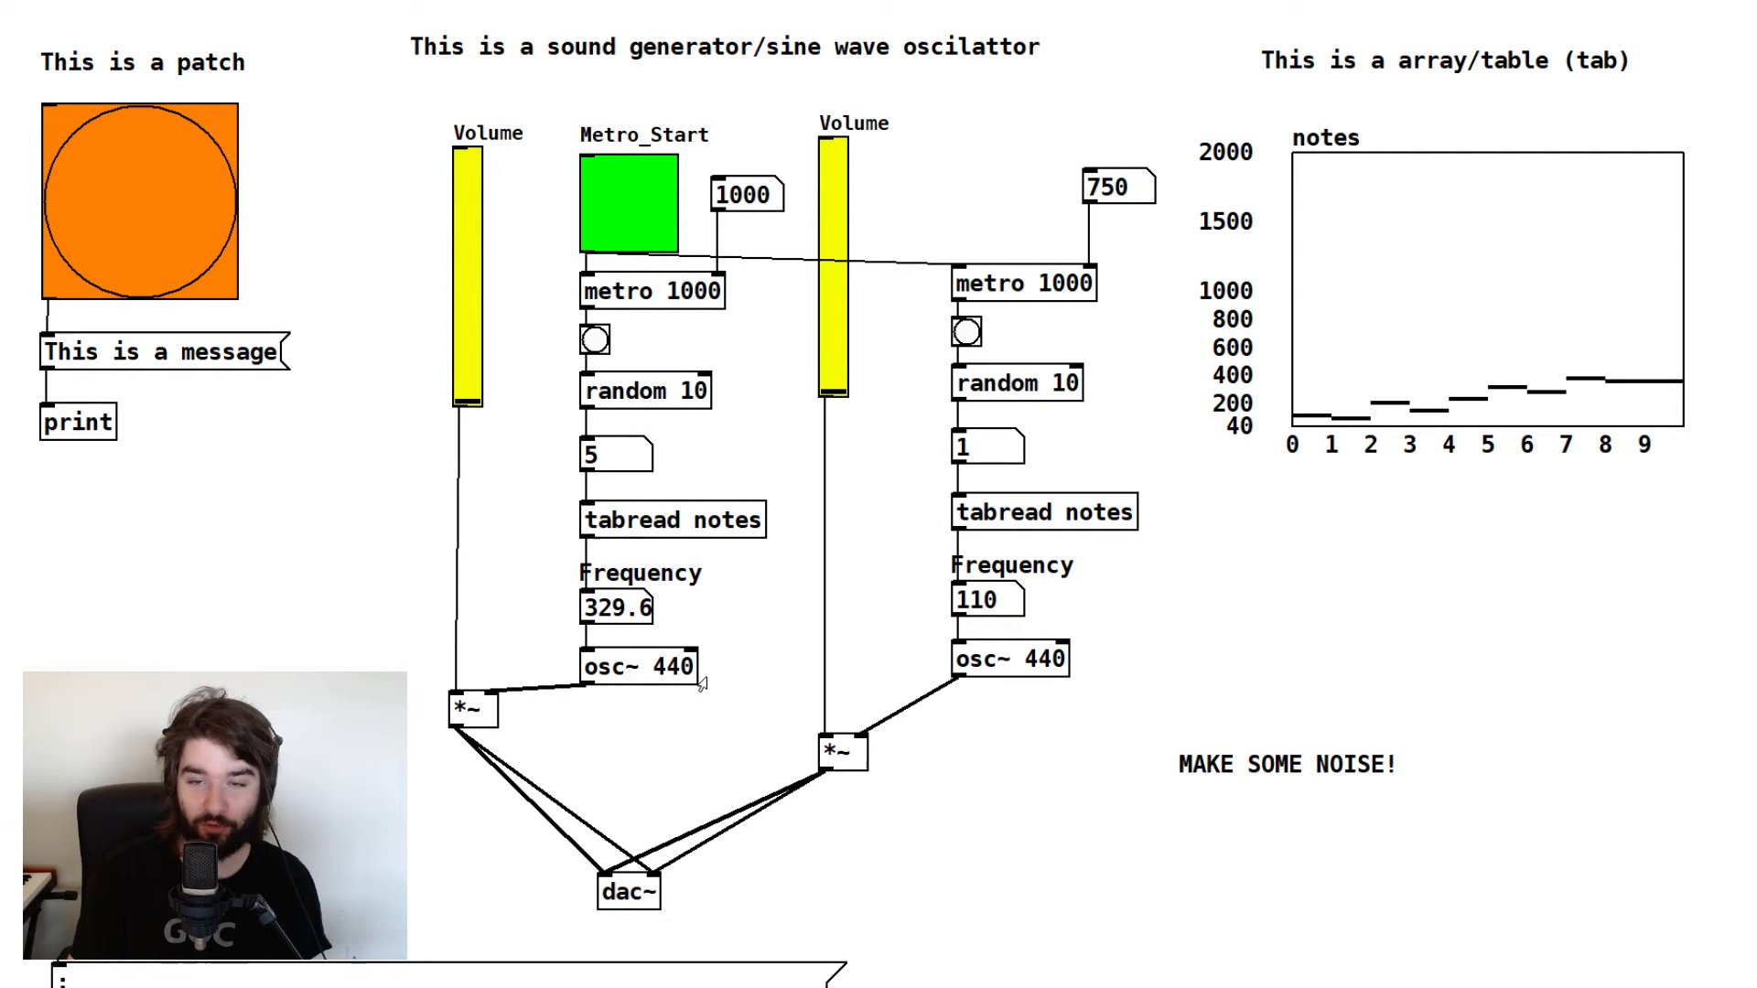
pyautogui.moveTo(555, 644)
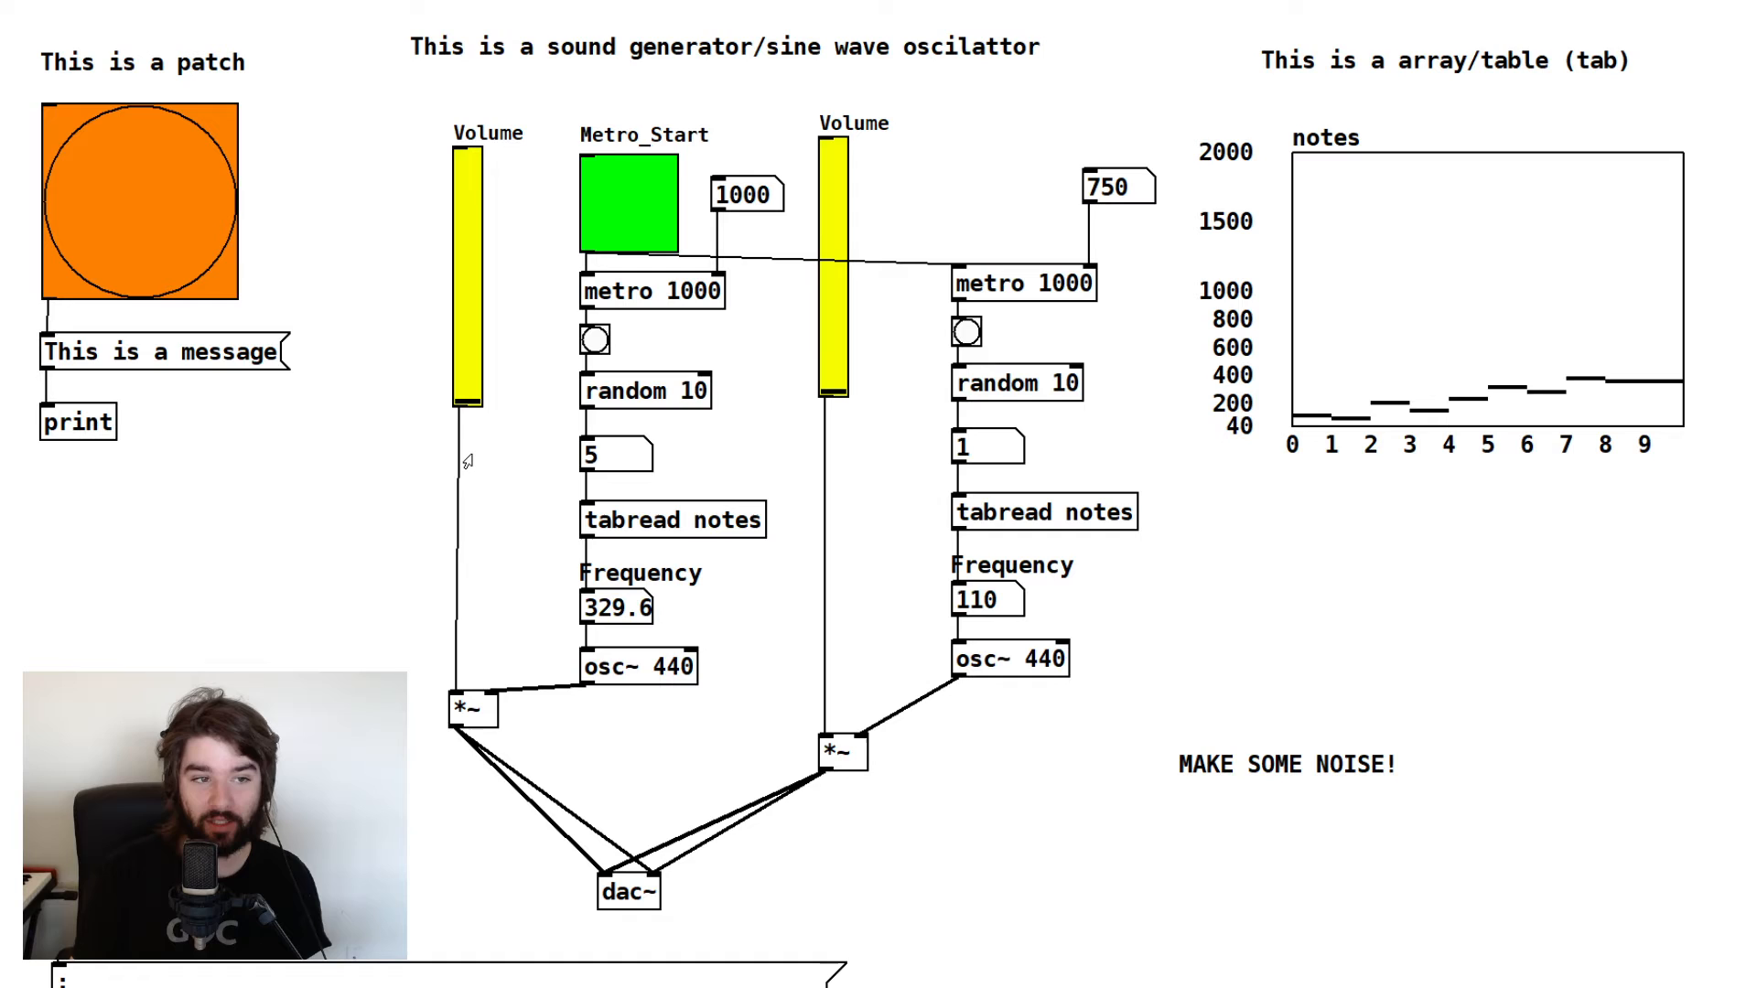
pyautogui.moveTo(383, 496)
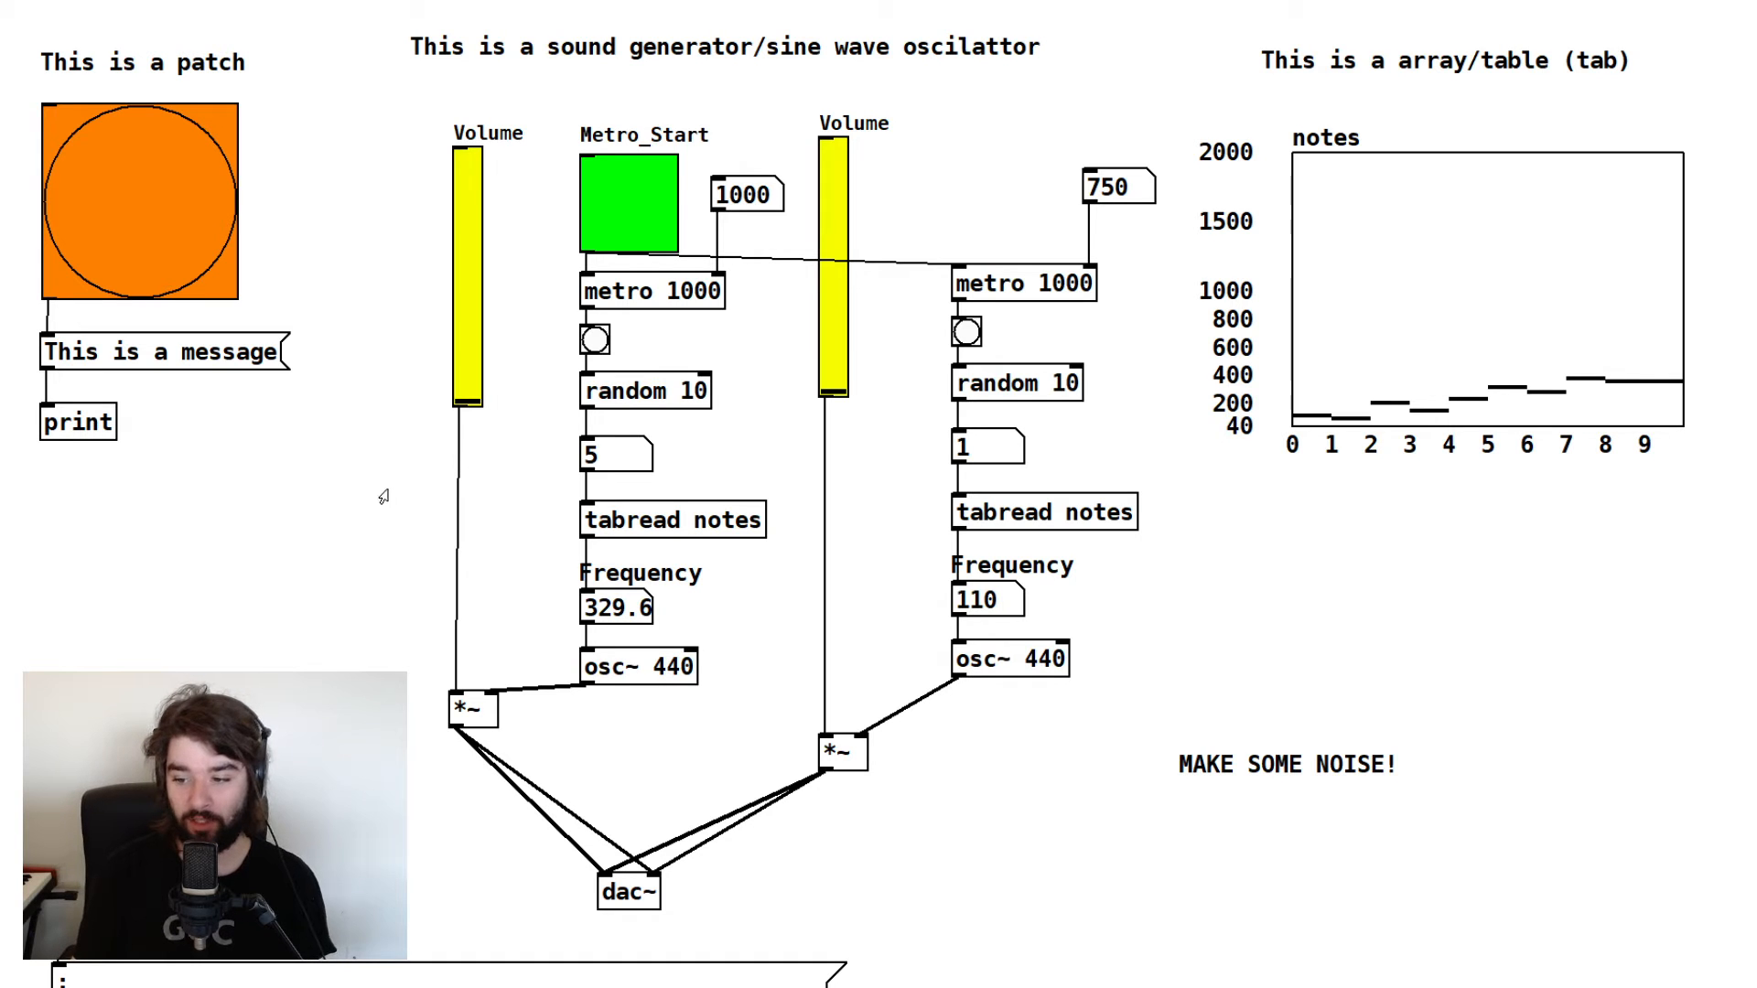
pyautogui.moveTo(422, 474)
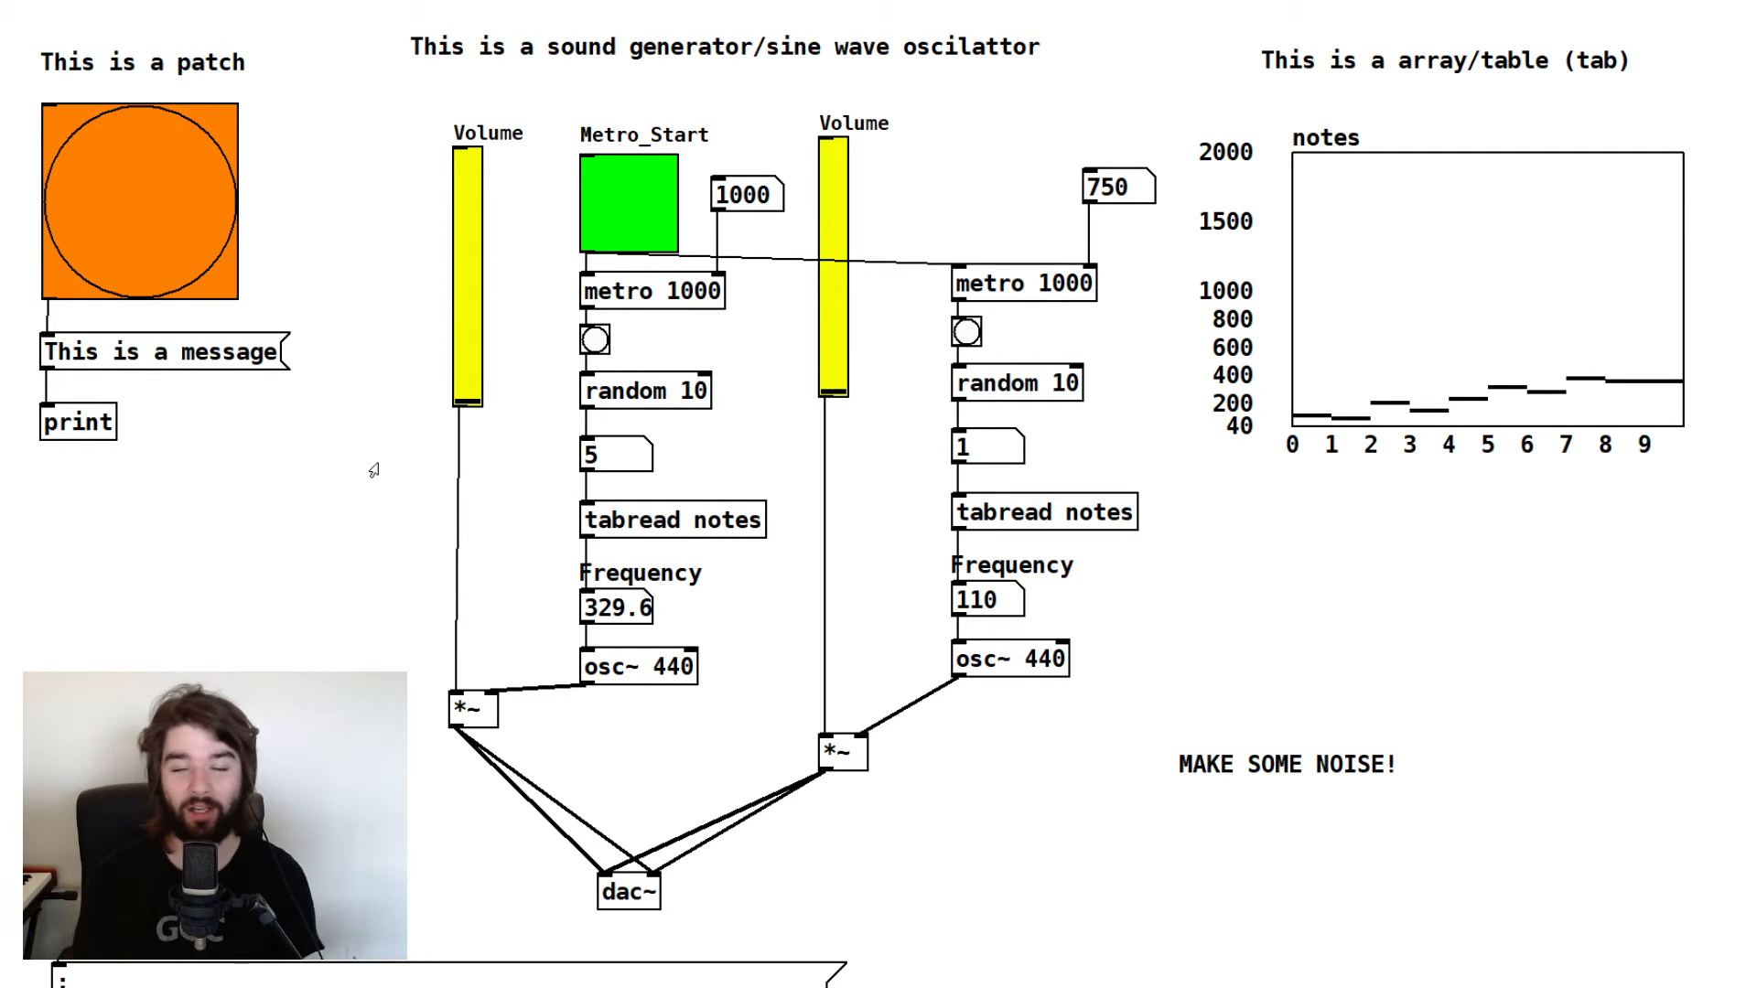
pyautogui.moveTo(549, 500)
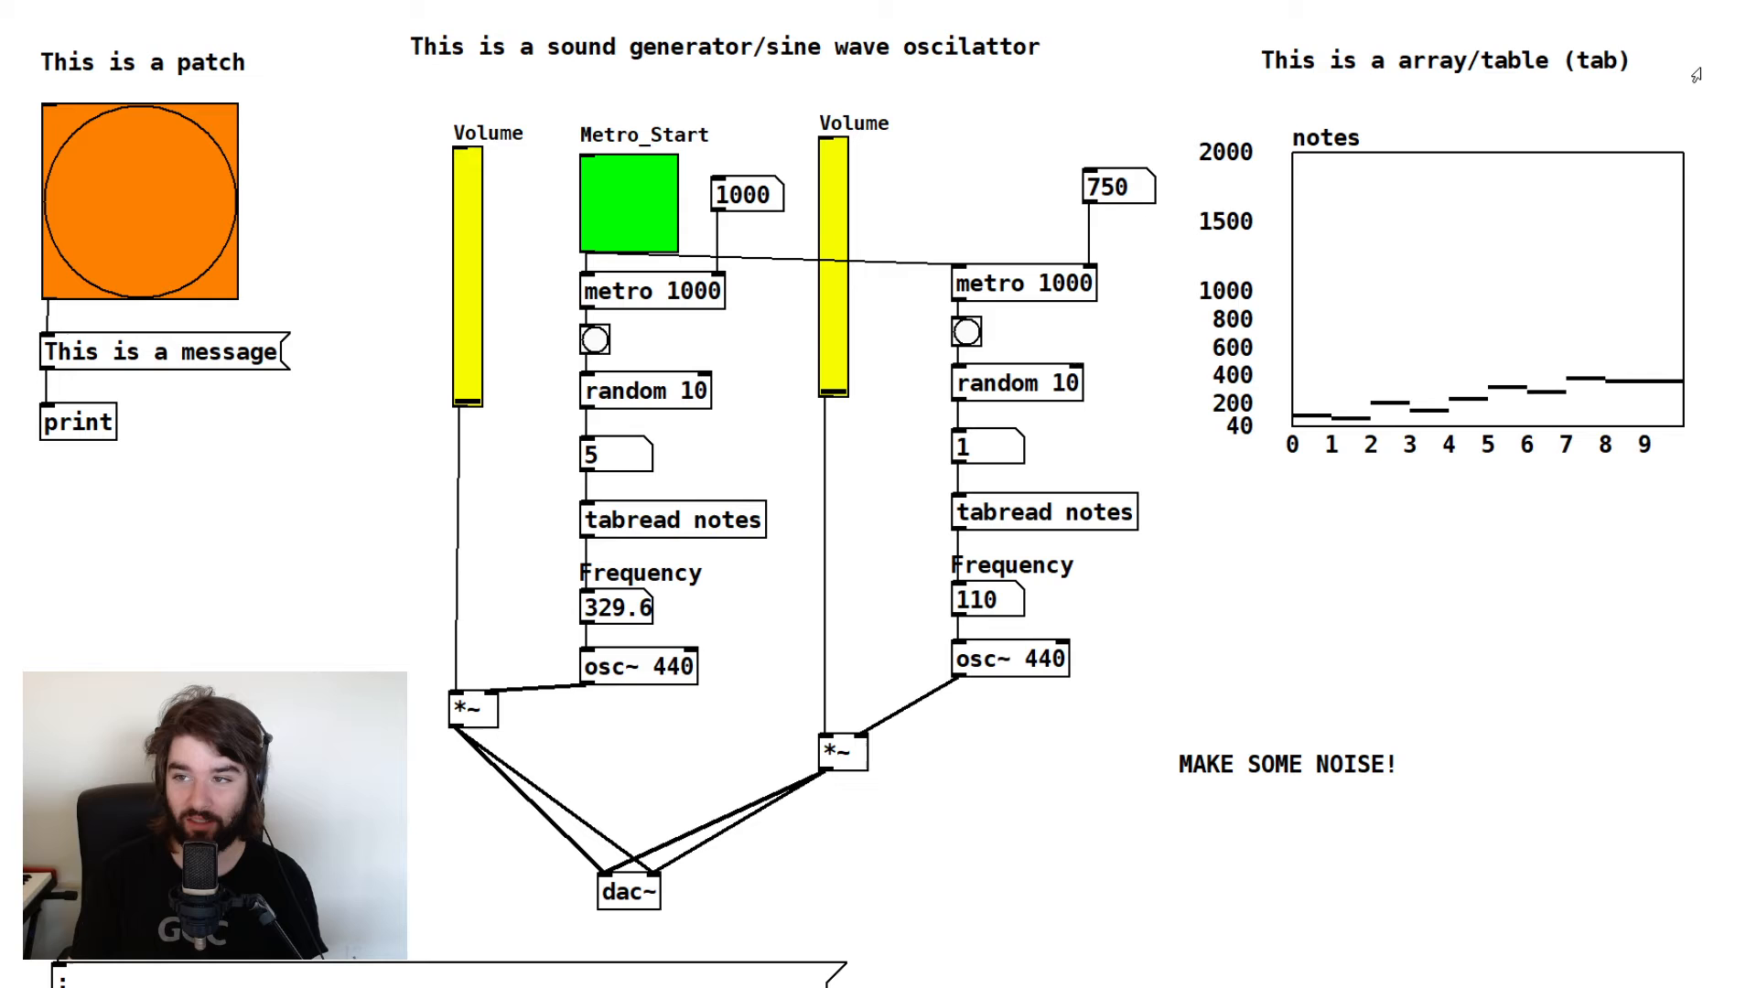
pyautogui.moveTo(885, 775)
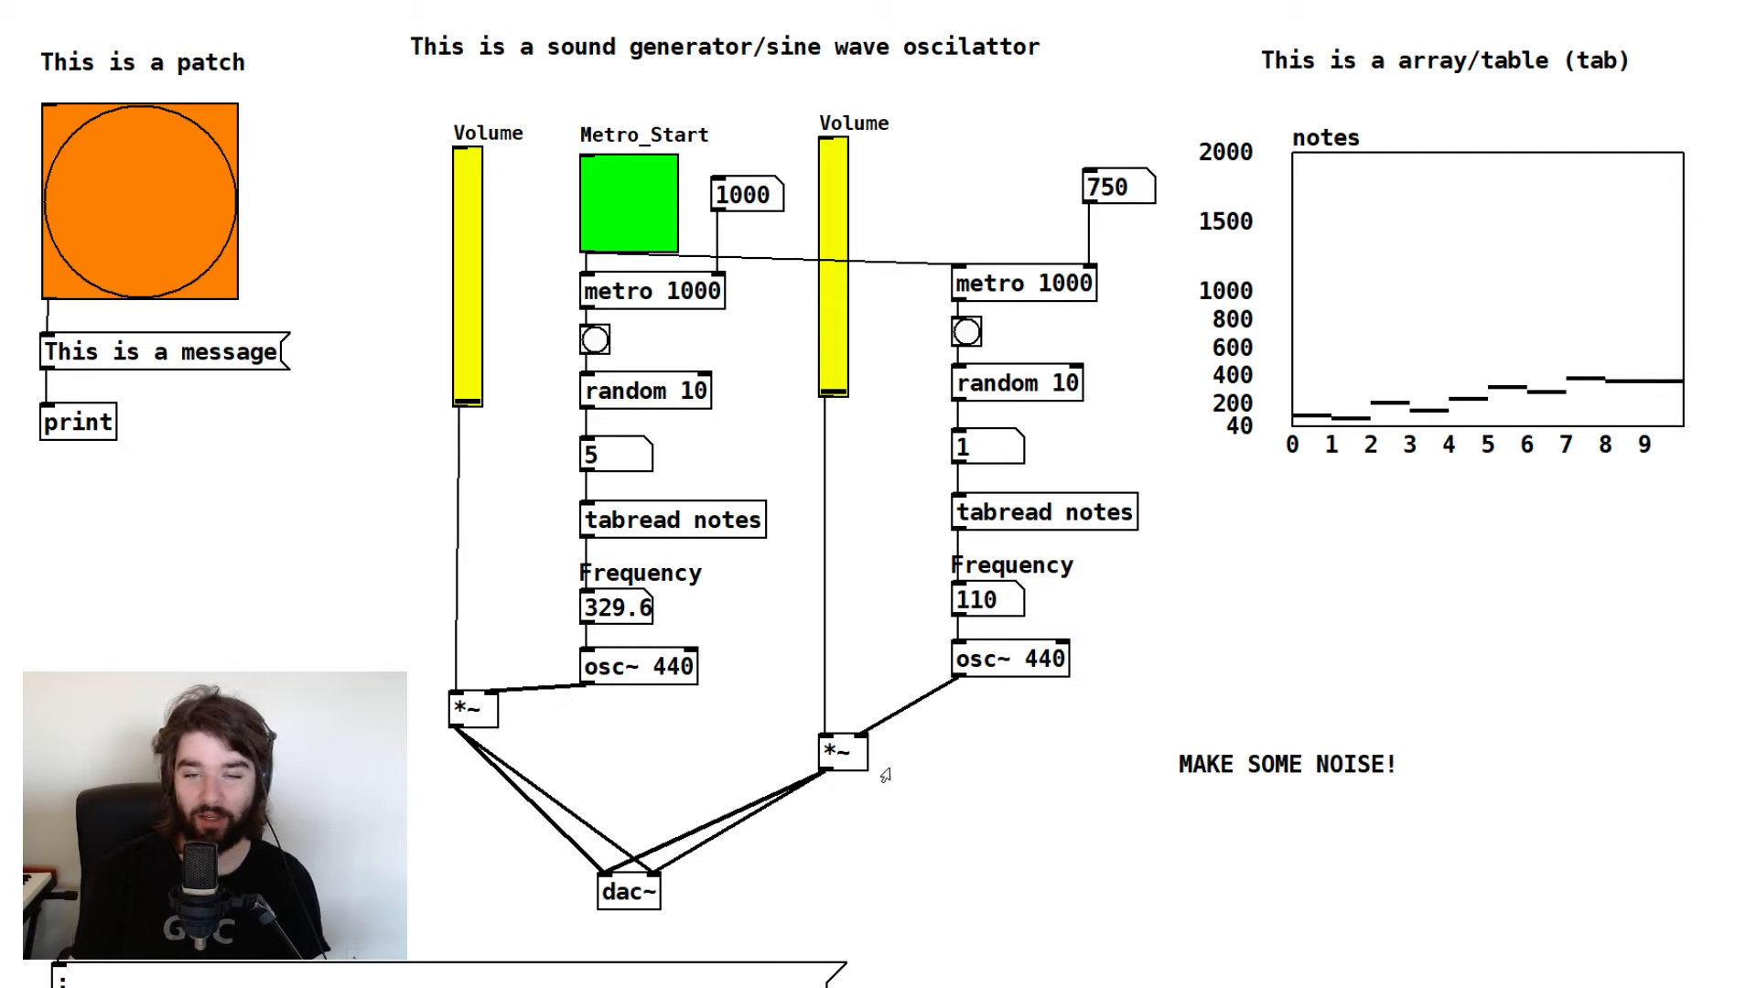
pyautogui.moveTo(977, 608)
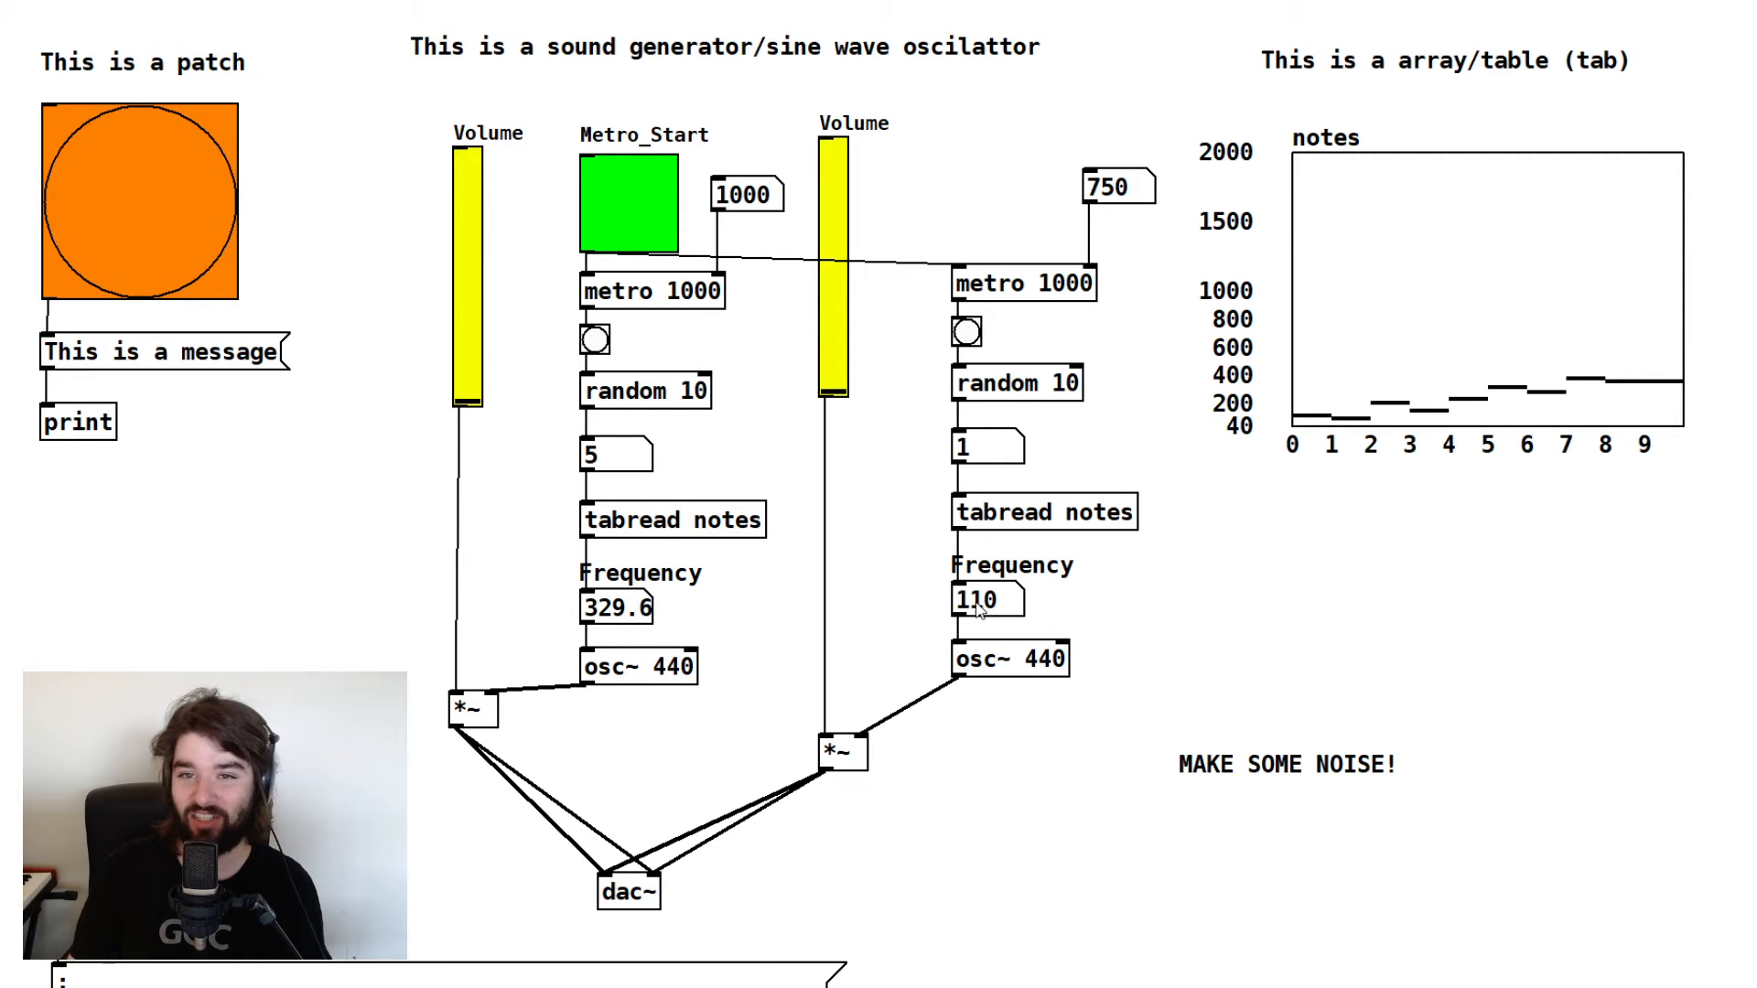
pyautogui.moveTo(598, 415)
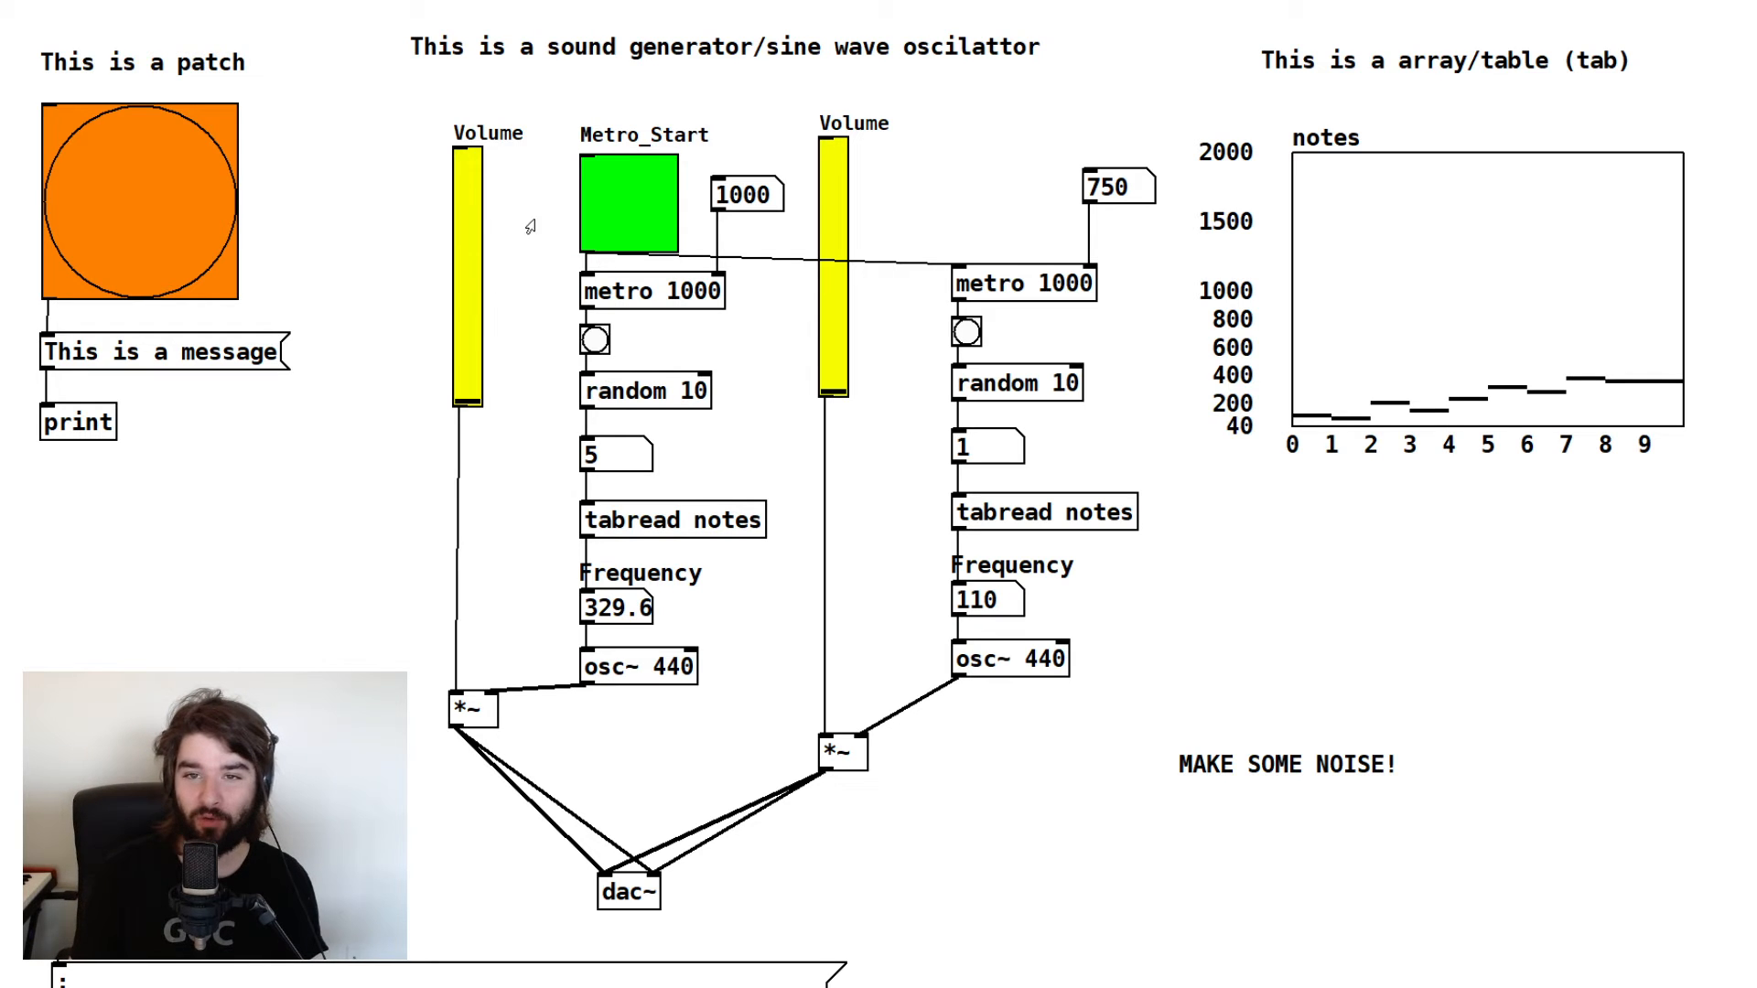
pyautogui.moveTo(592, 234)
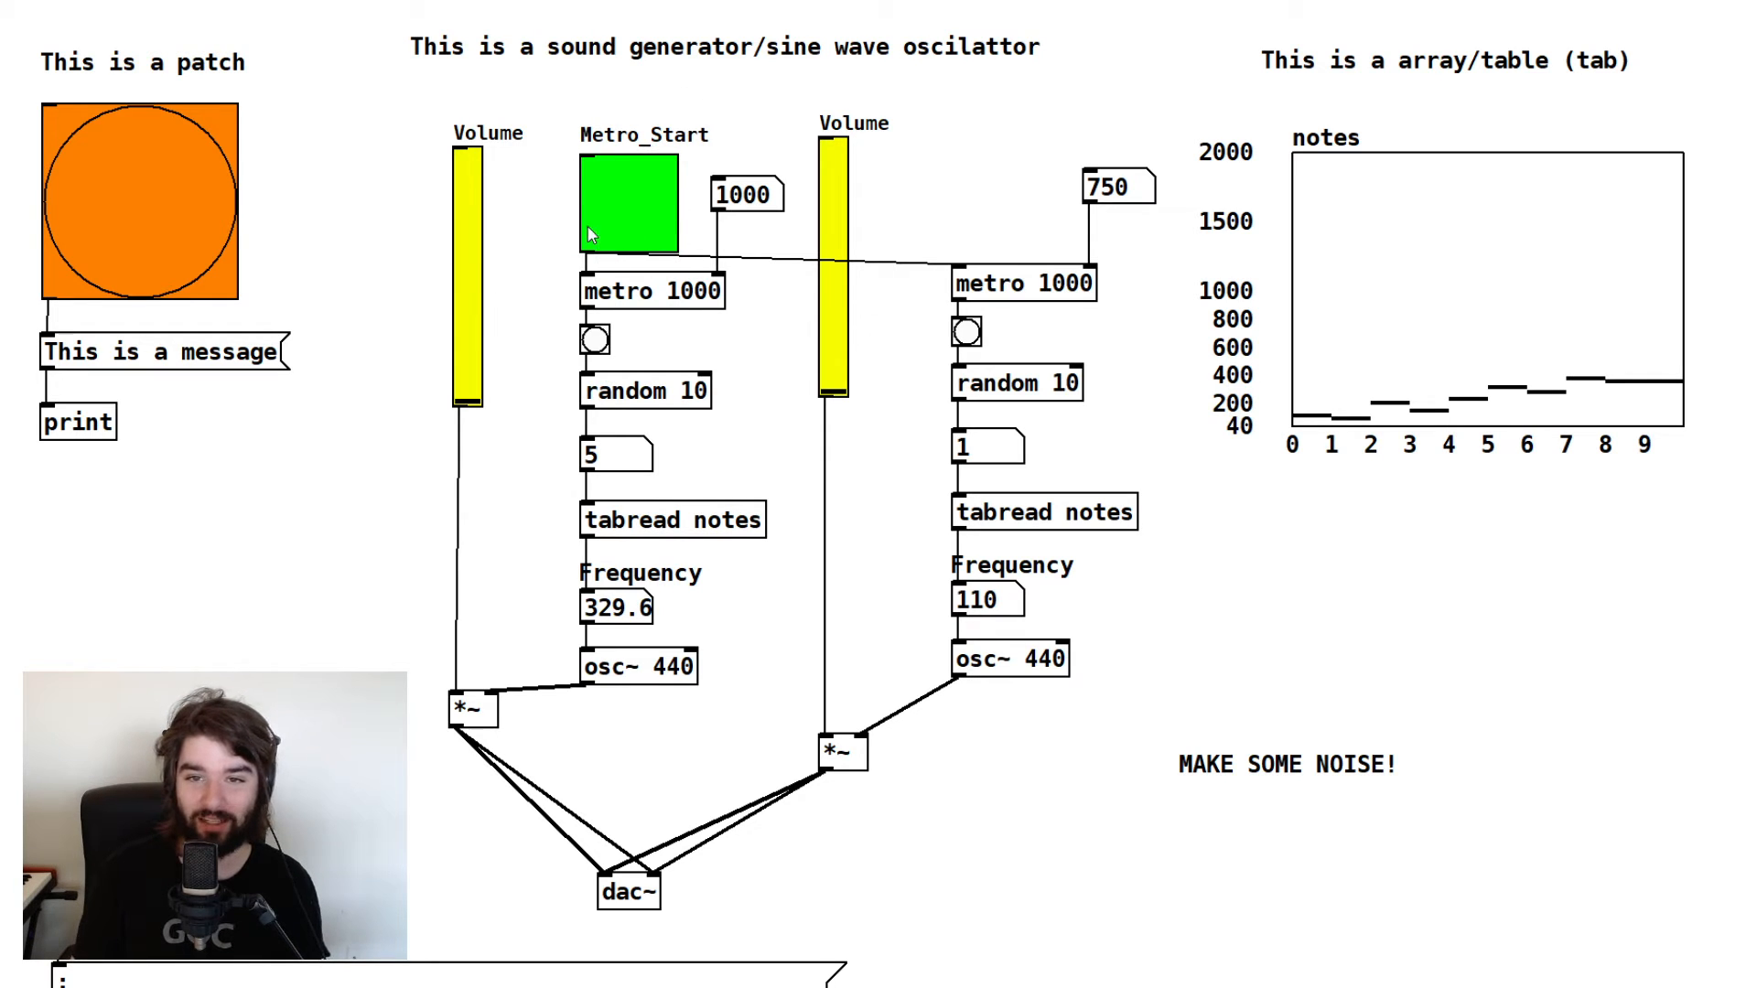
pyautogui.moveTo(673, 183)
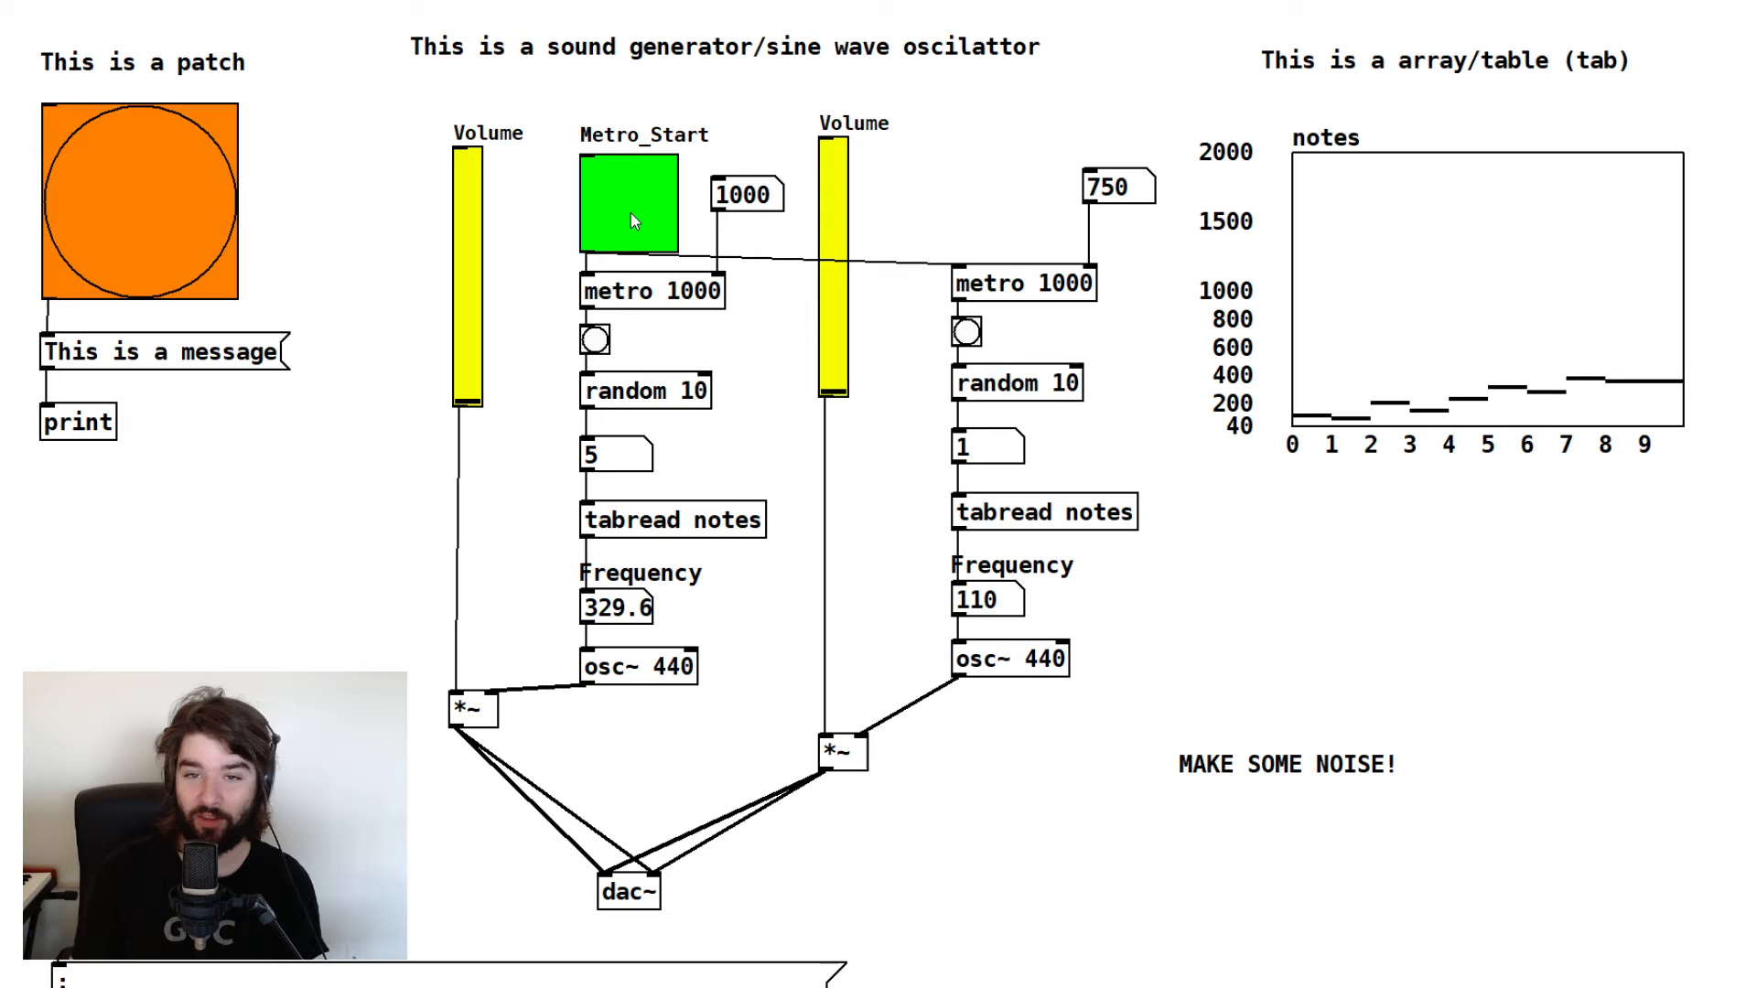
# Turn on Metro_Start so both metros run, then start editing the second metro's interval box
pyautogui.click(630, 205)
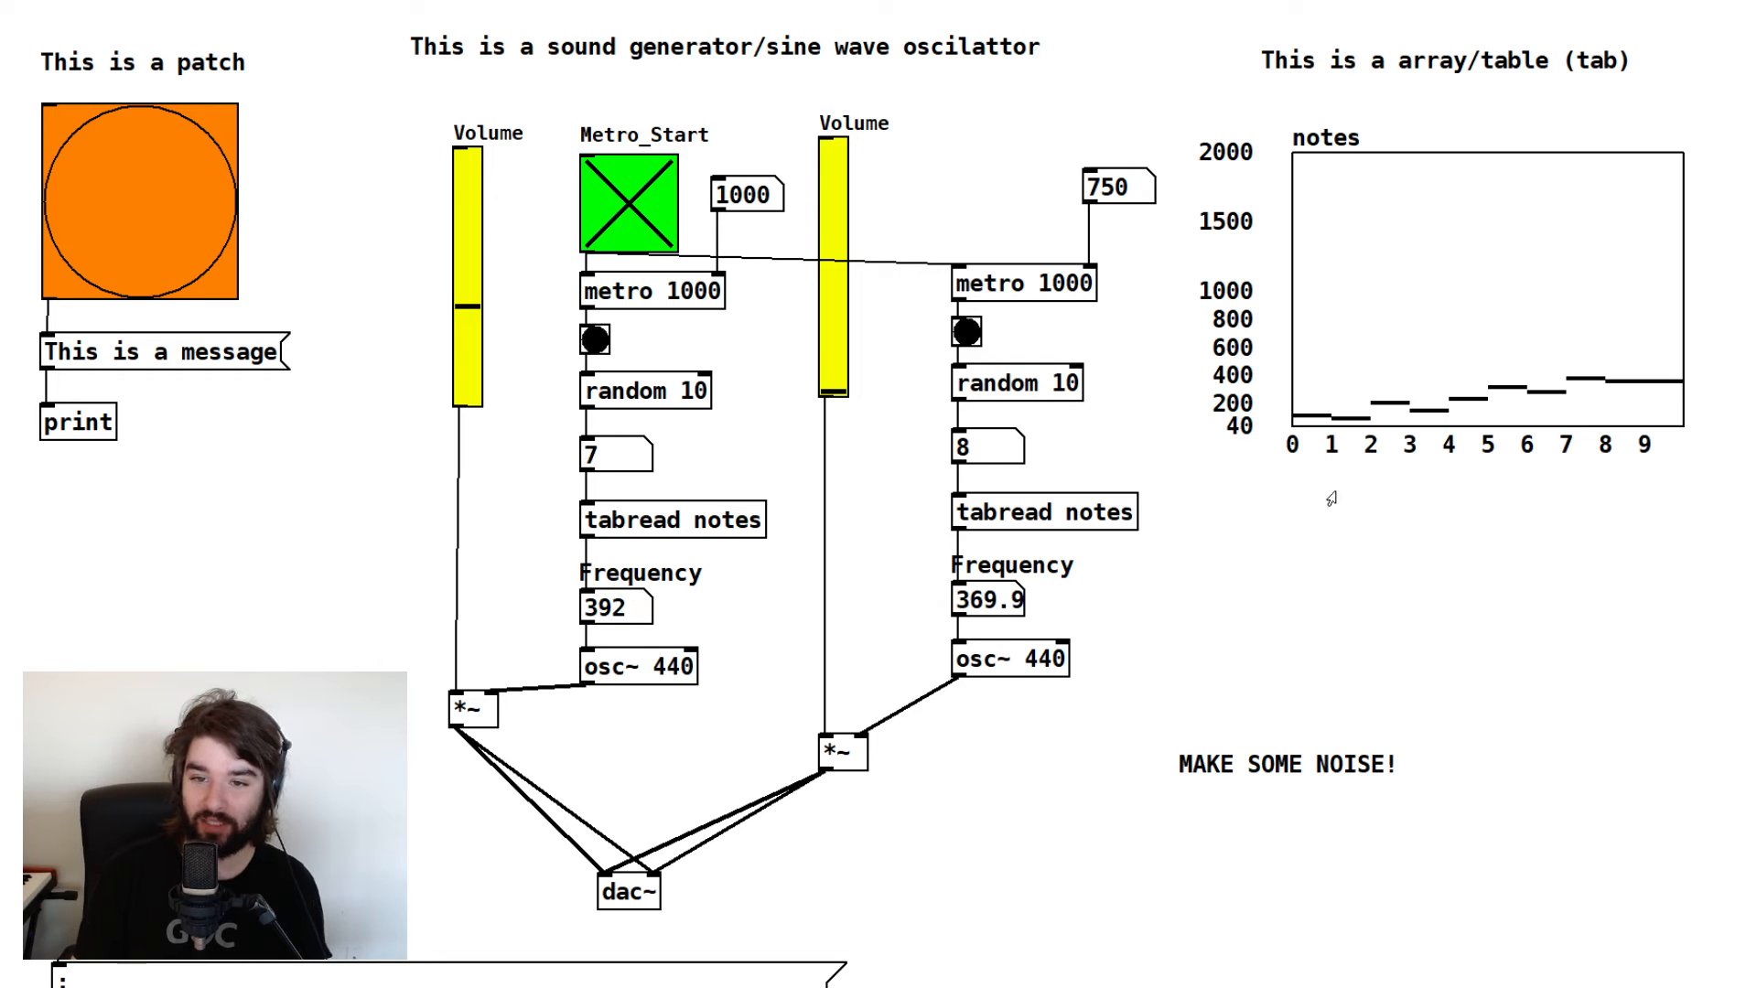
pyautogui.click(963, 333)
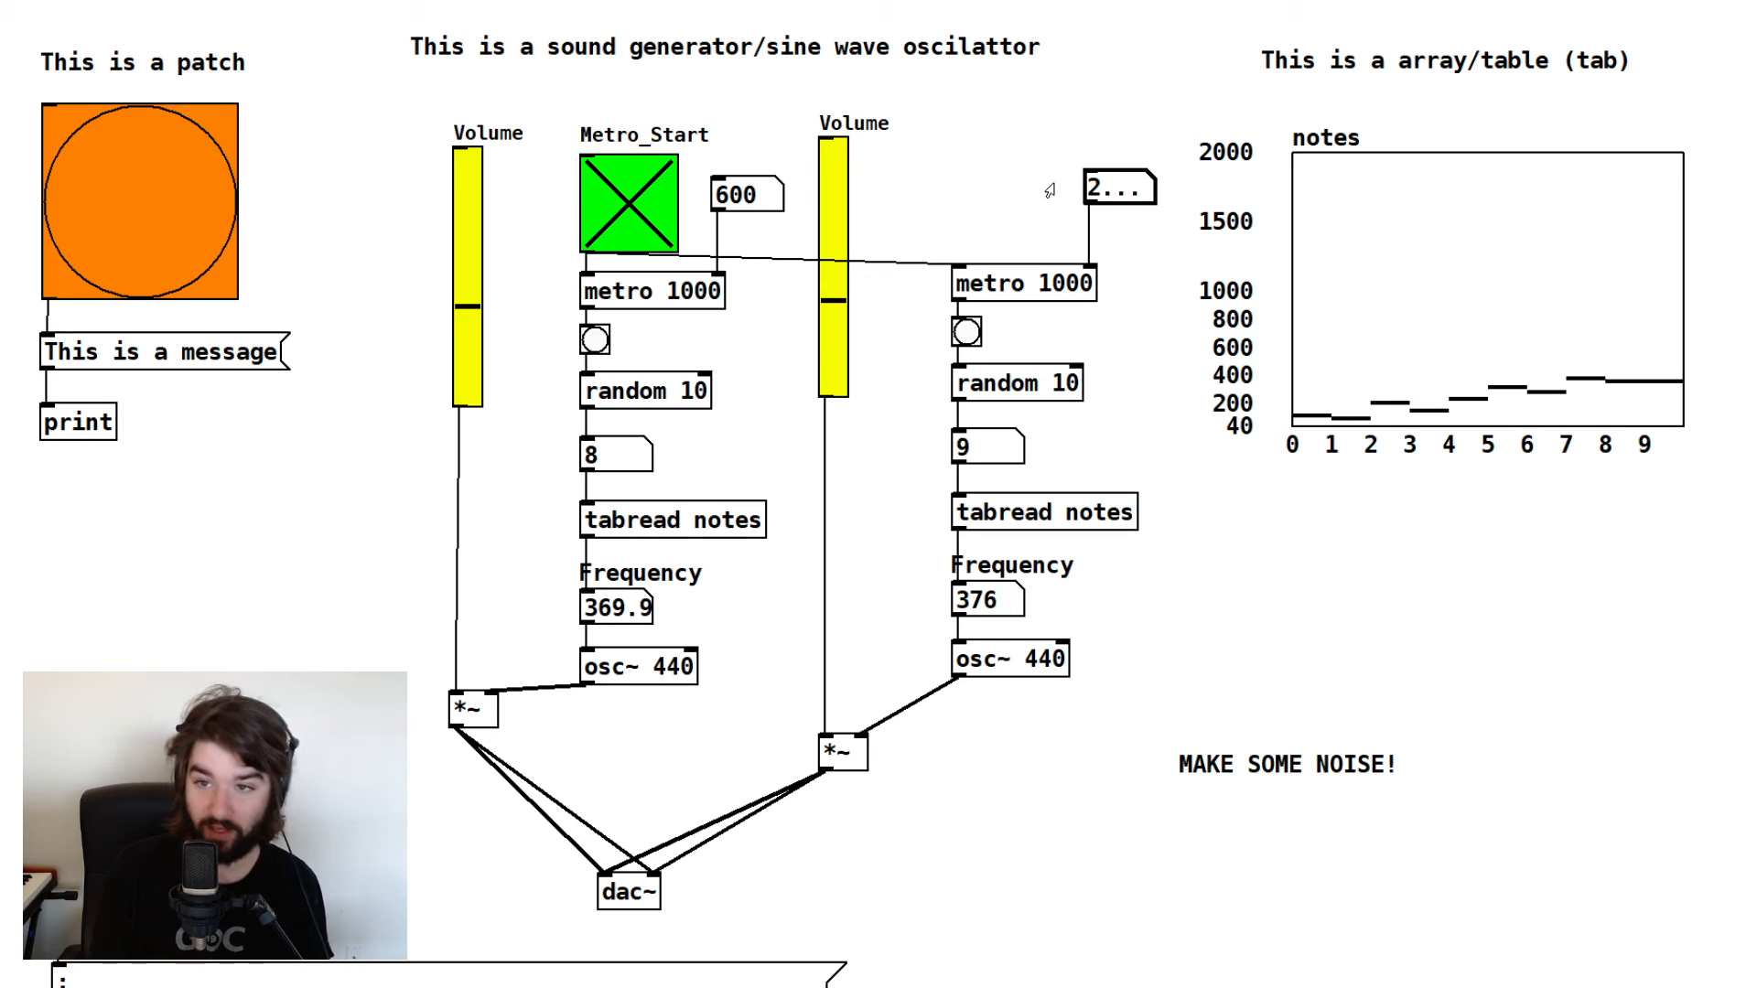
# Confirm 200 ms as the second metro's interval in the right number box
pyautogui.click(964, 334)
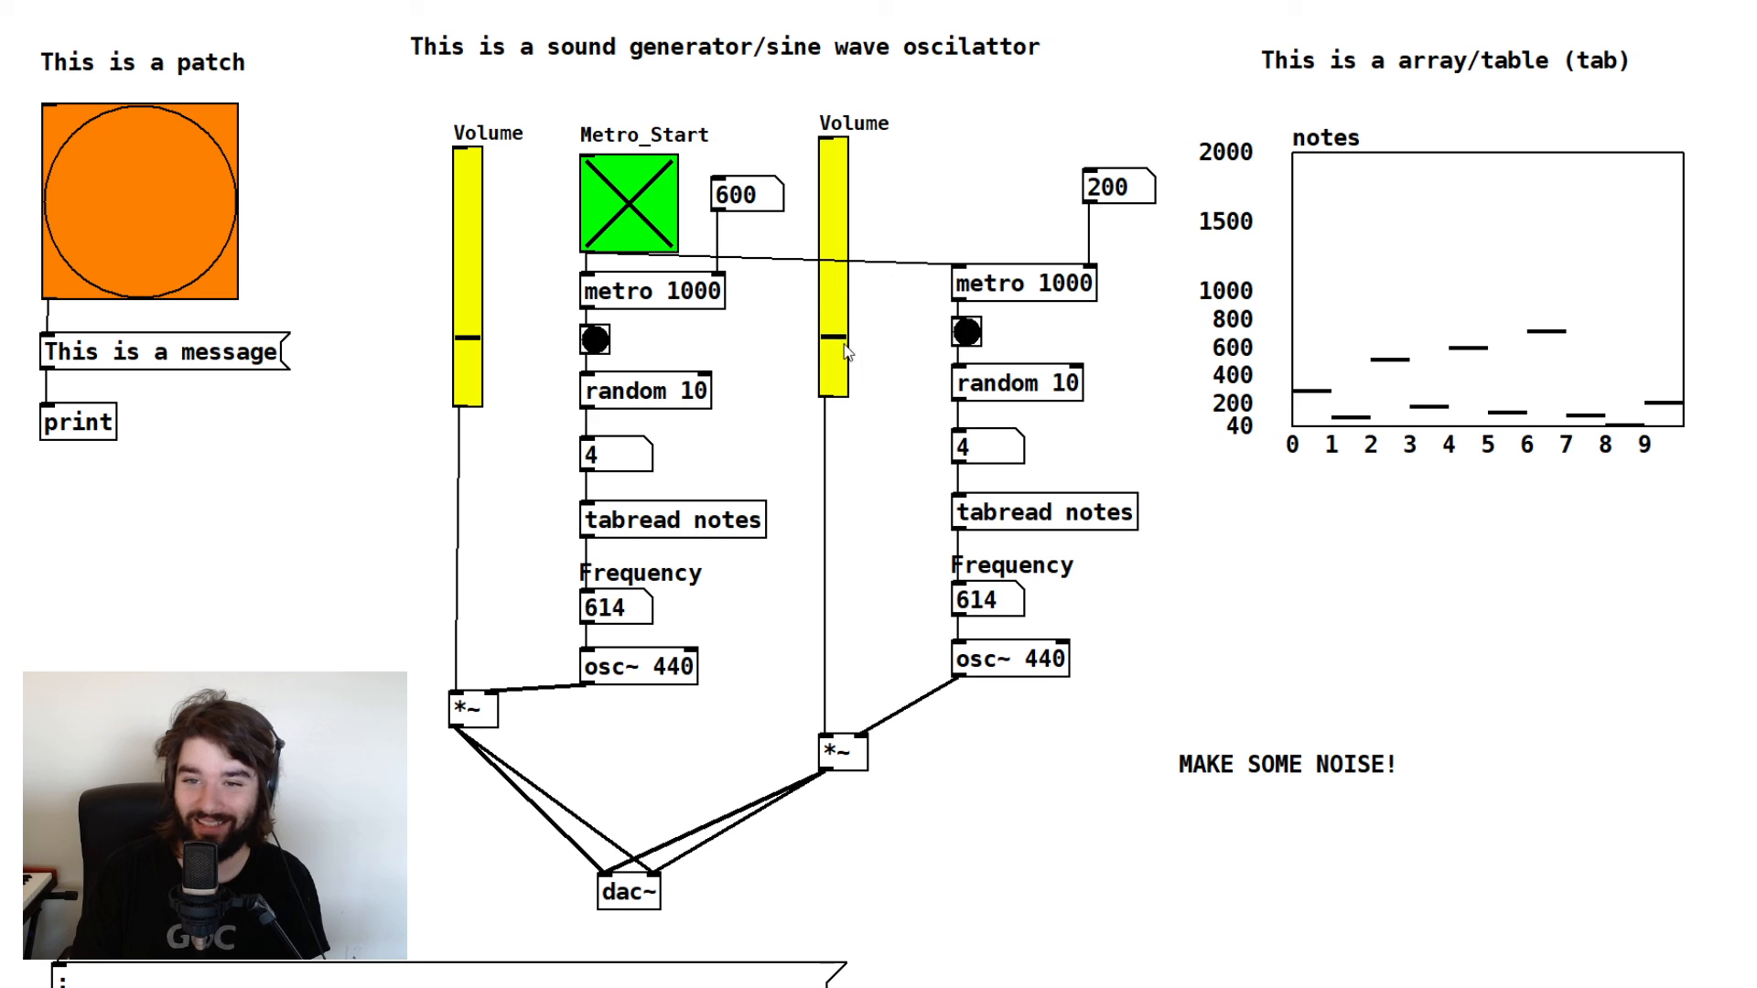
# Turn the second oscillator's volume down and switch Metro_Start off to stop both metros
pyautogui.click(594, 339)
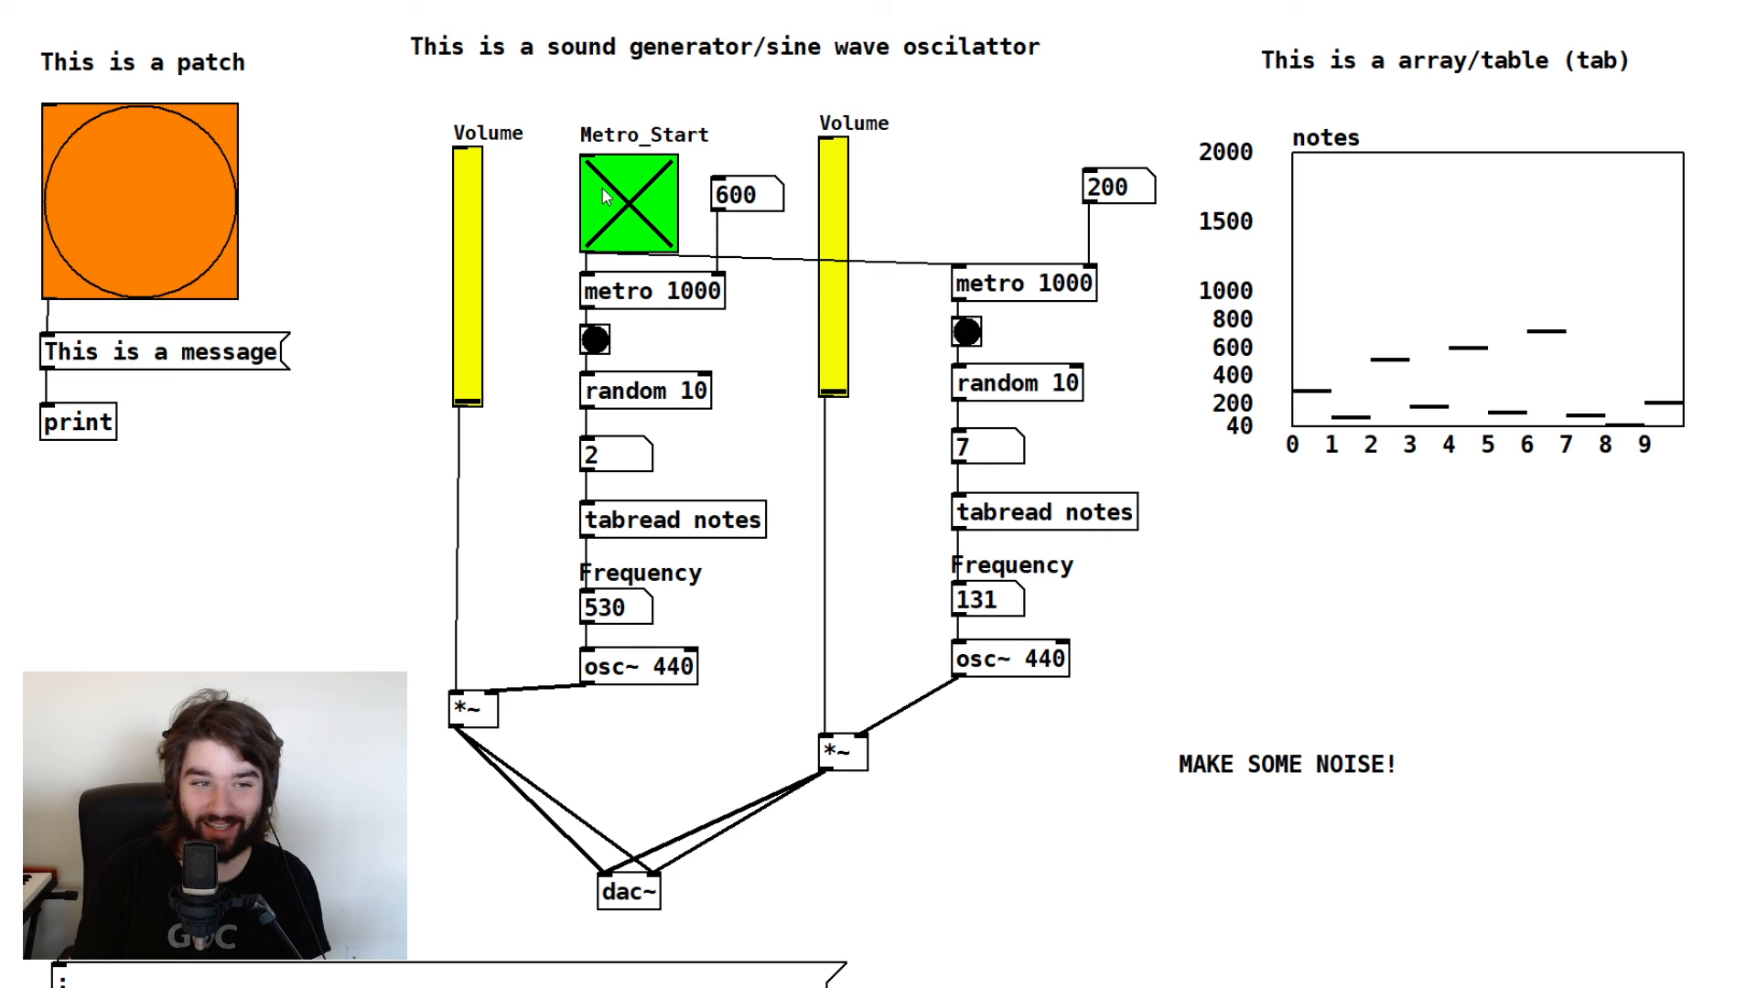
pyautogui.click(629, 204)
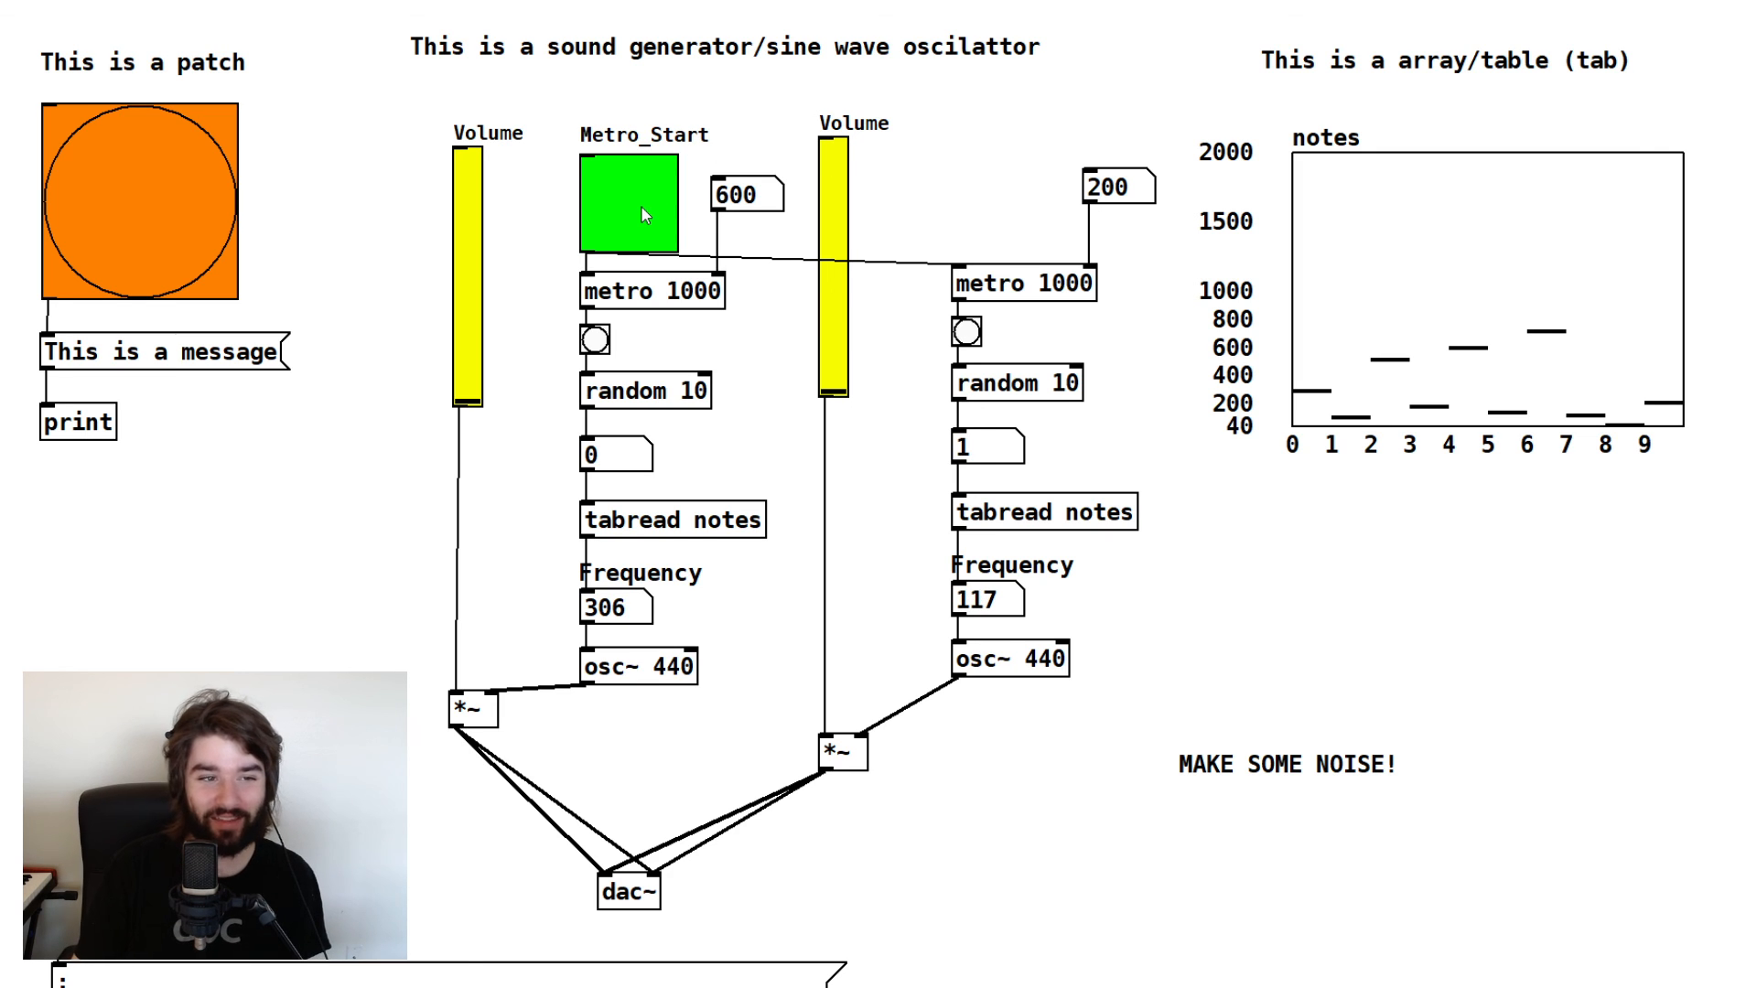
pyautogui.moveTo(673, 198)
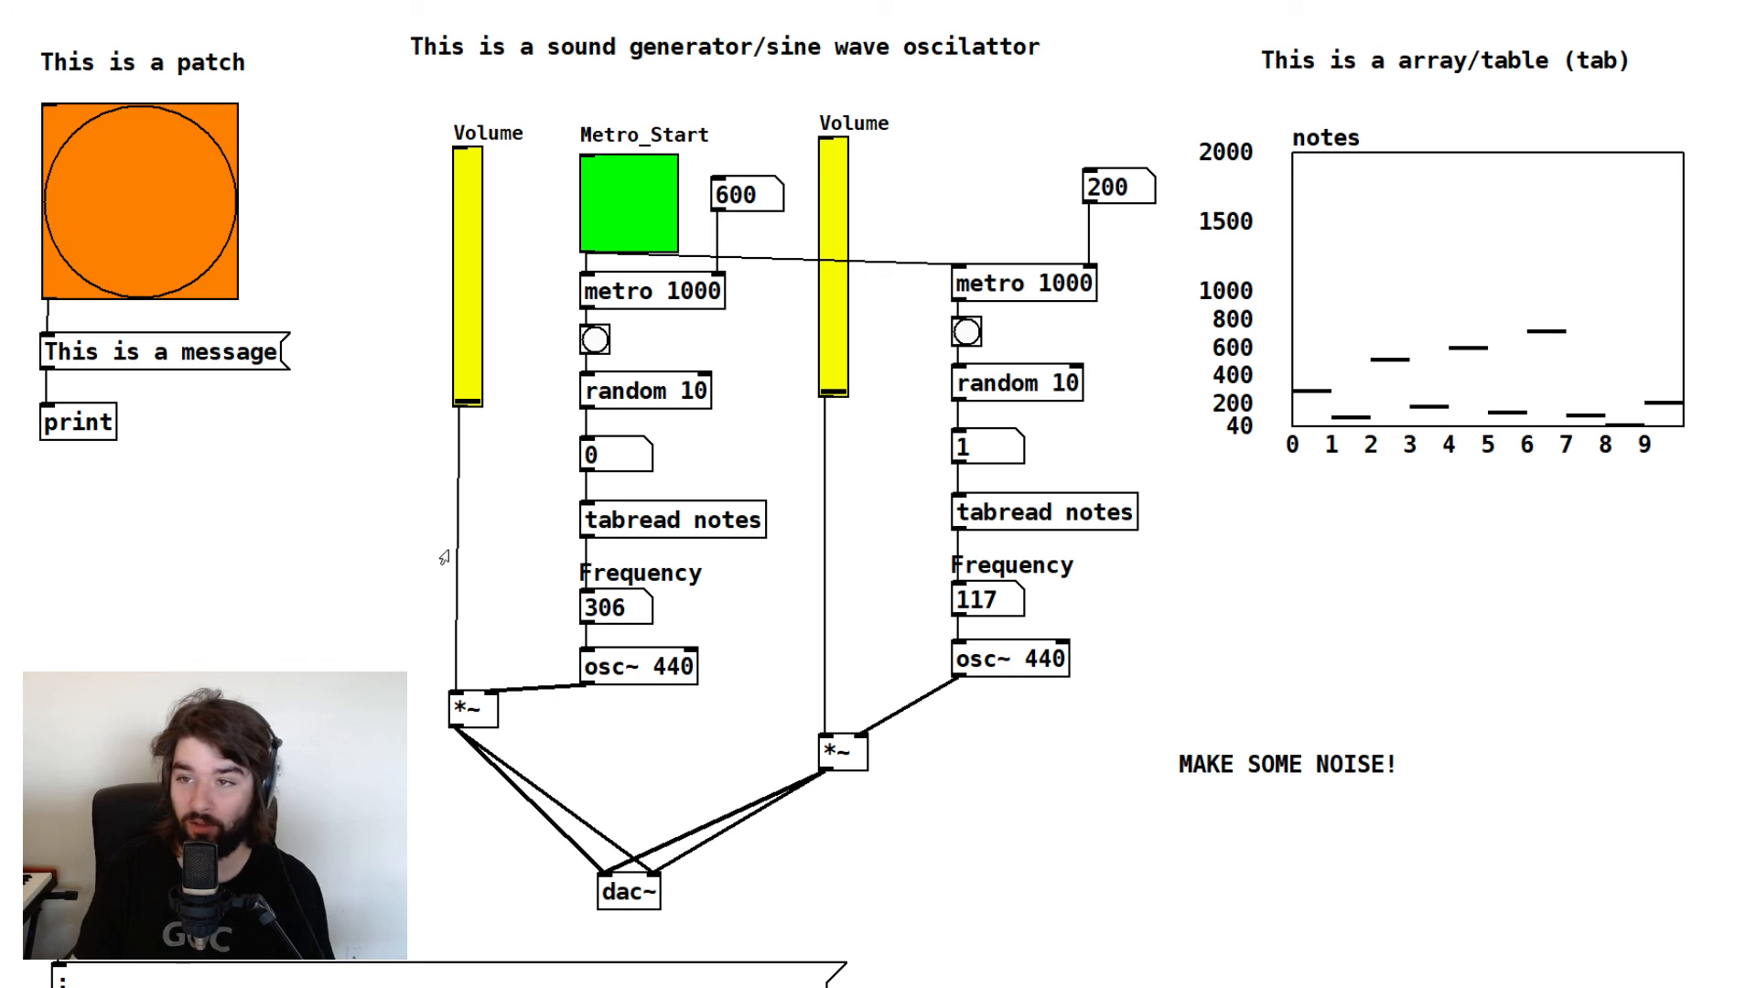
pyautogui.moveTo(61, 386)
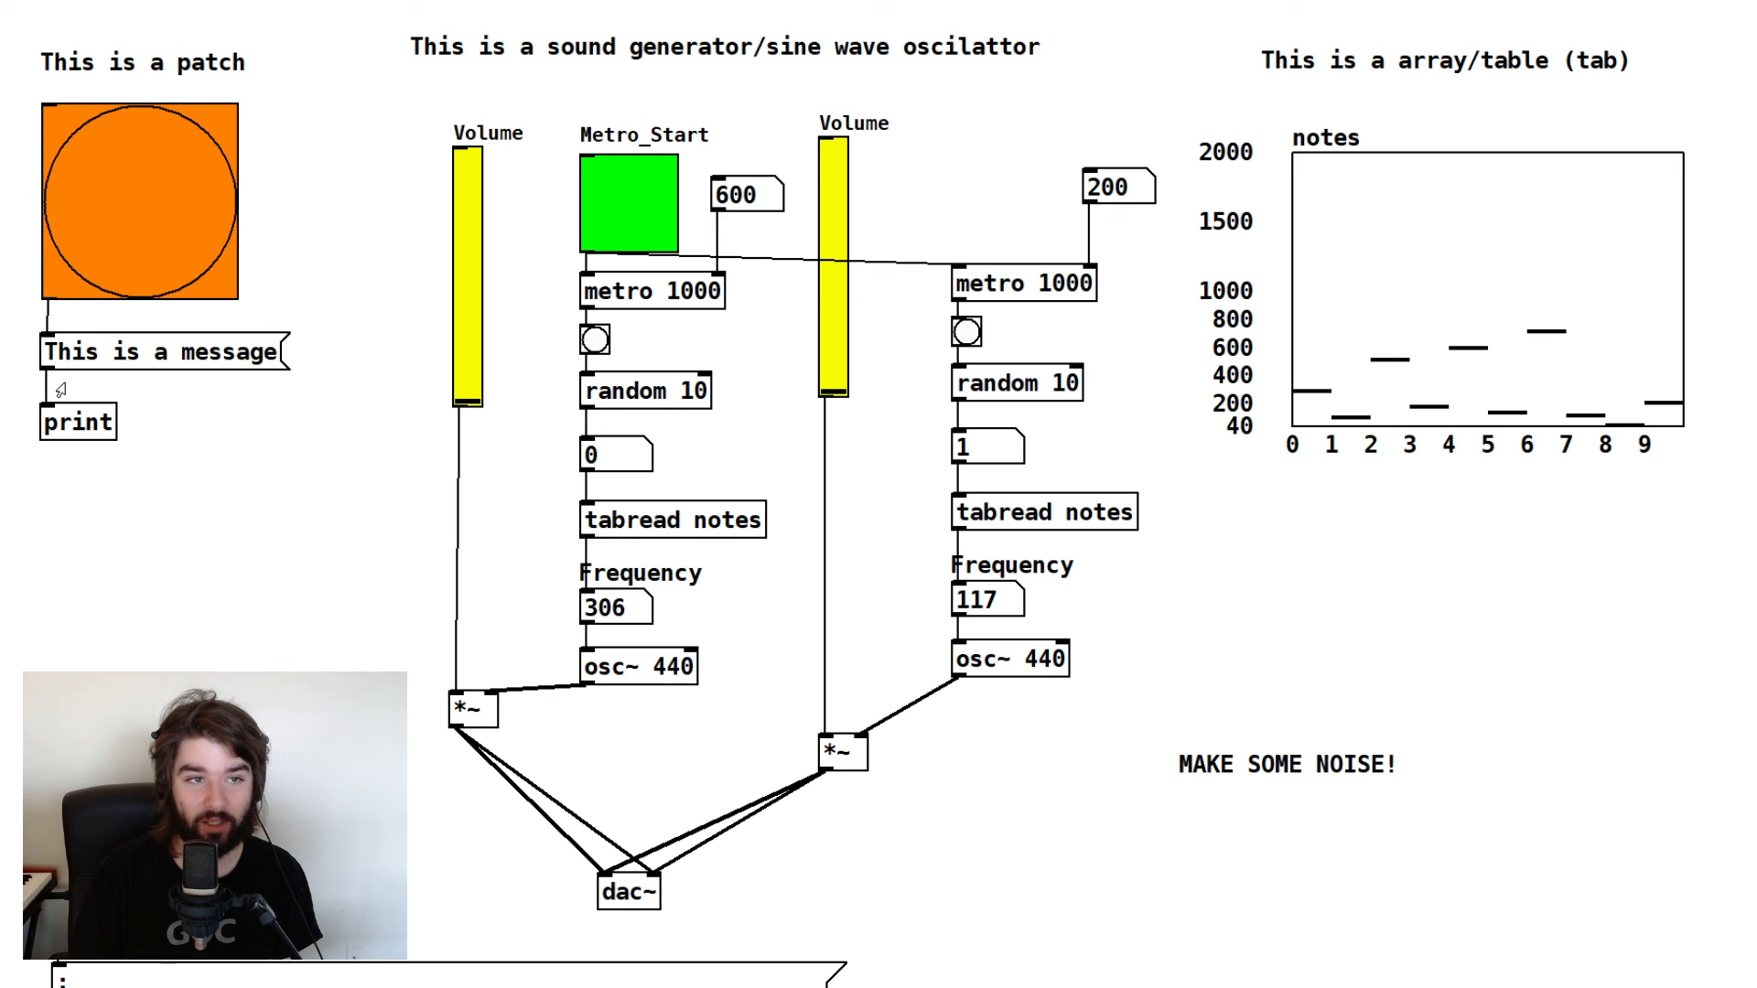
pyautogui.moveTo(186, 344)
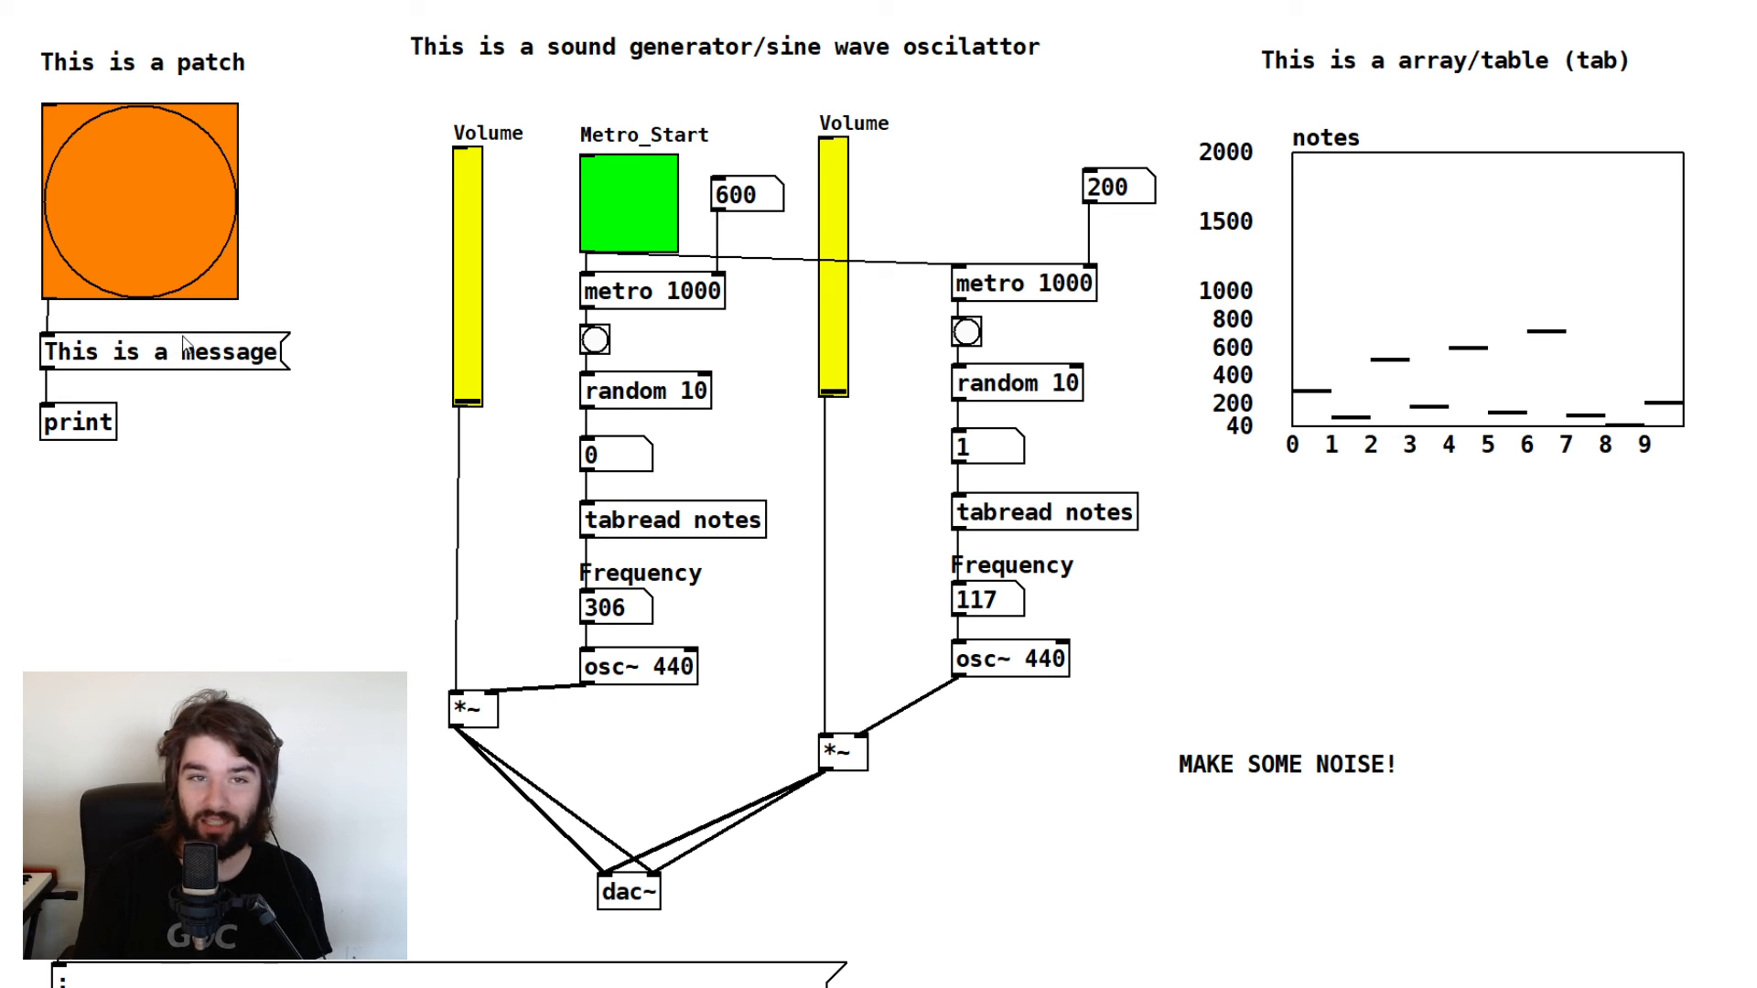
pyautogui.moveTo(196, 294)
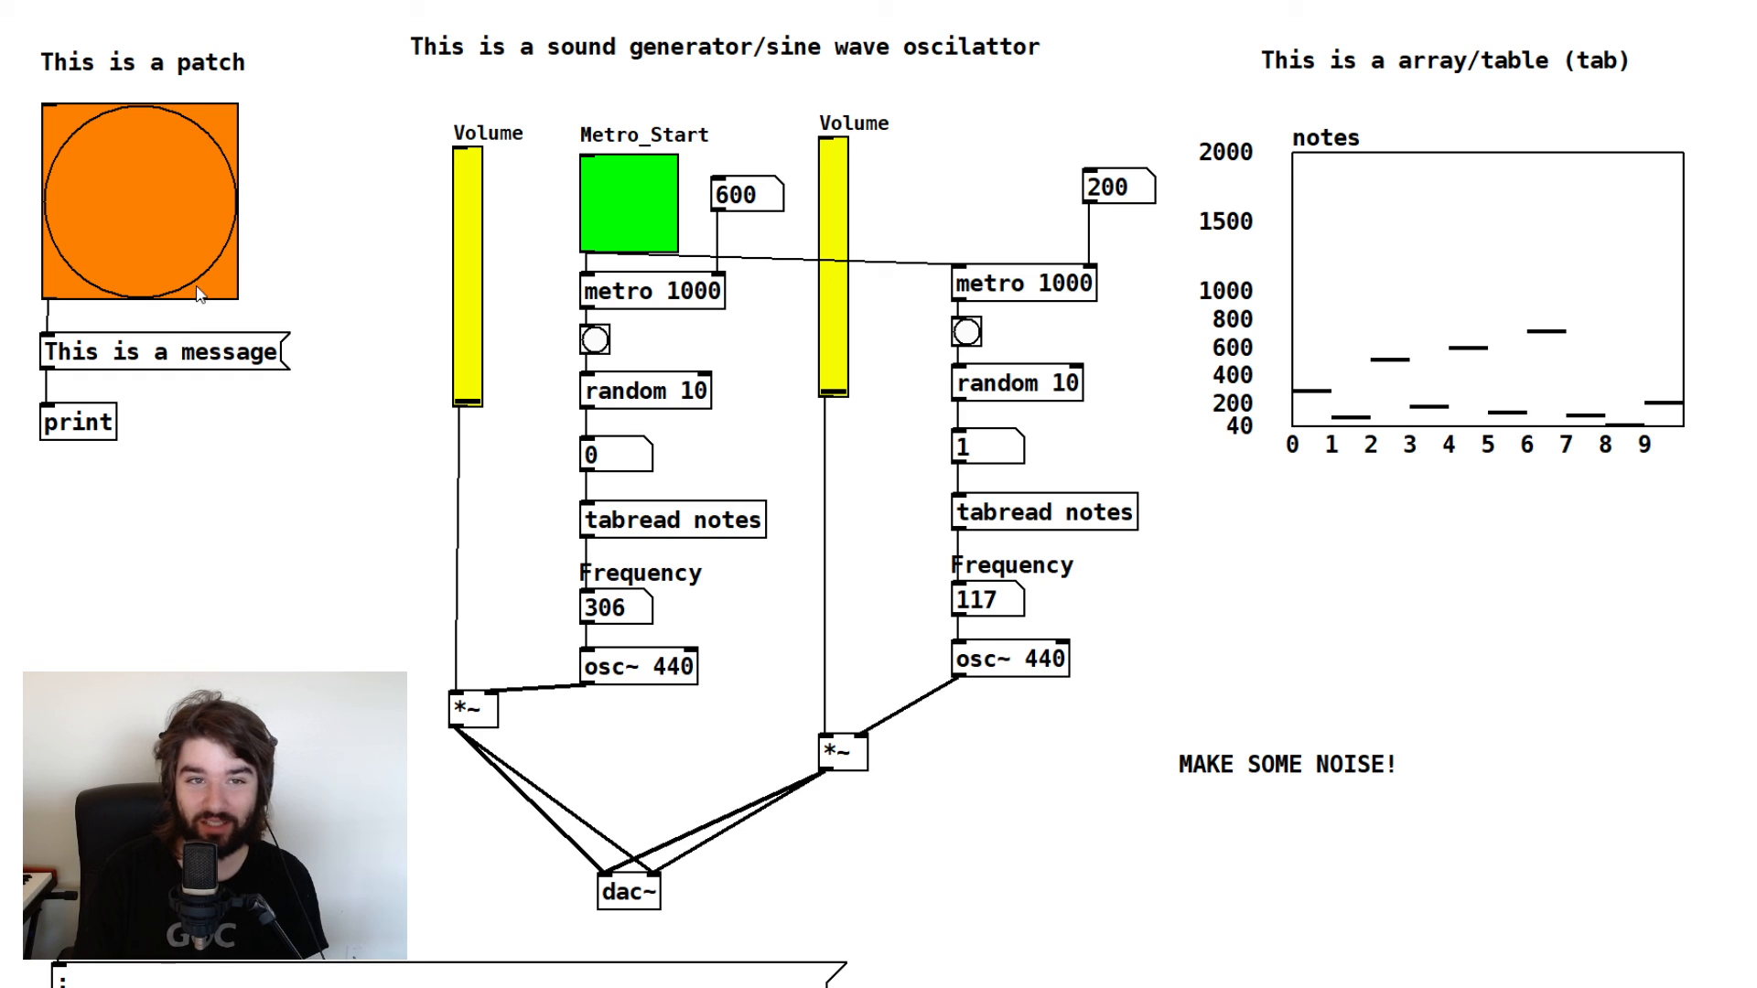